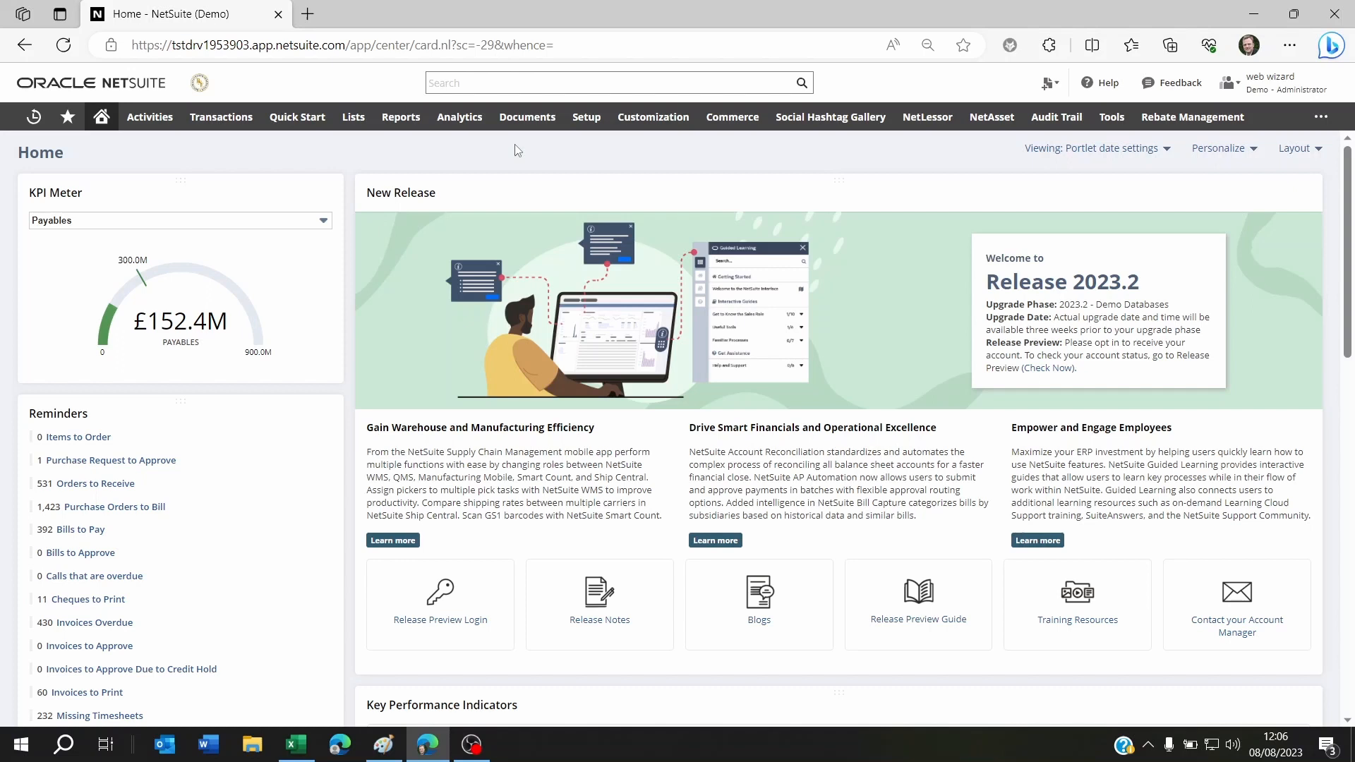
- Bring the Demo - Matrix items.csv spreadsheet in Excel to the front
left_click(296, 744)
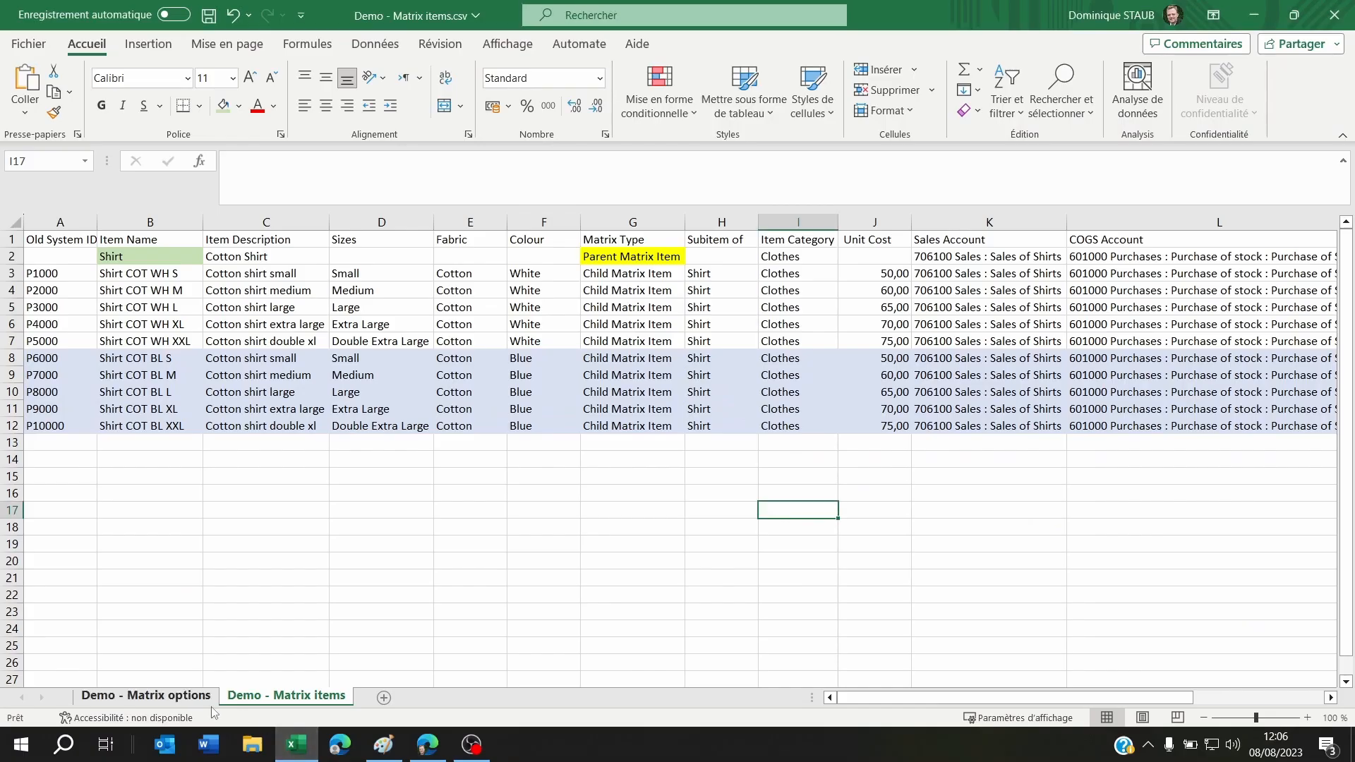
- Open the Demo - Matrix options sheet and inspect the Small size option without editing
left_click(145, 696)
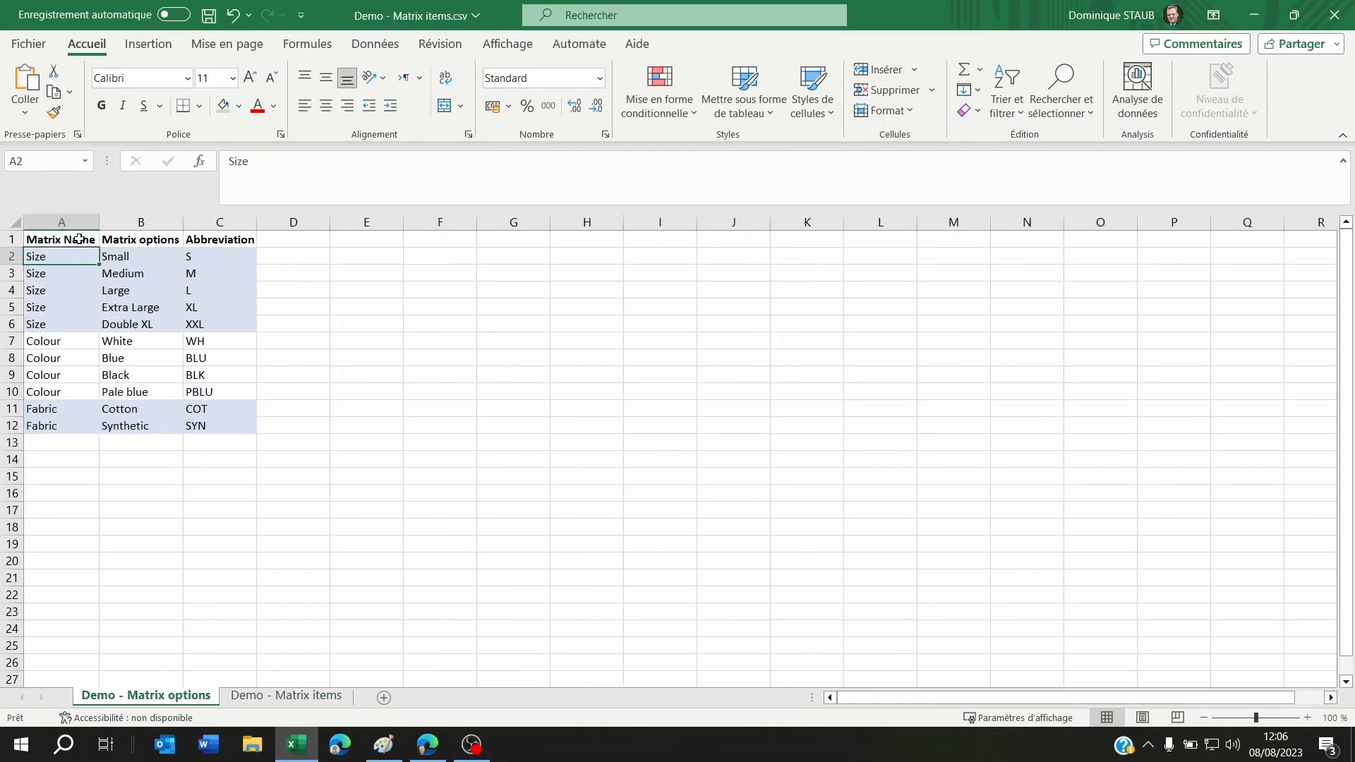
double_click(114, 255)
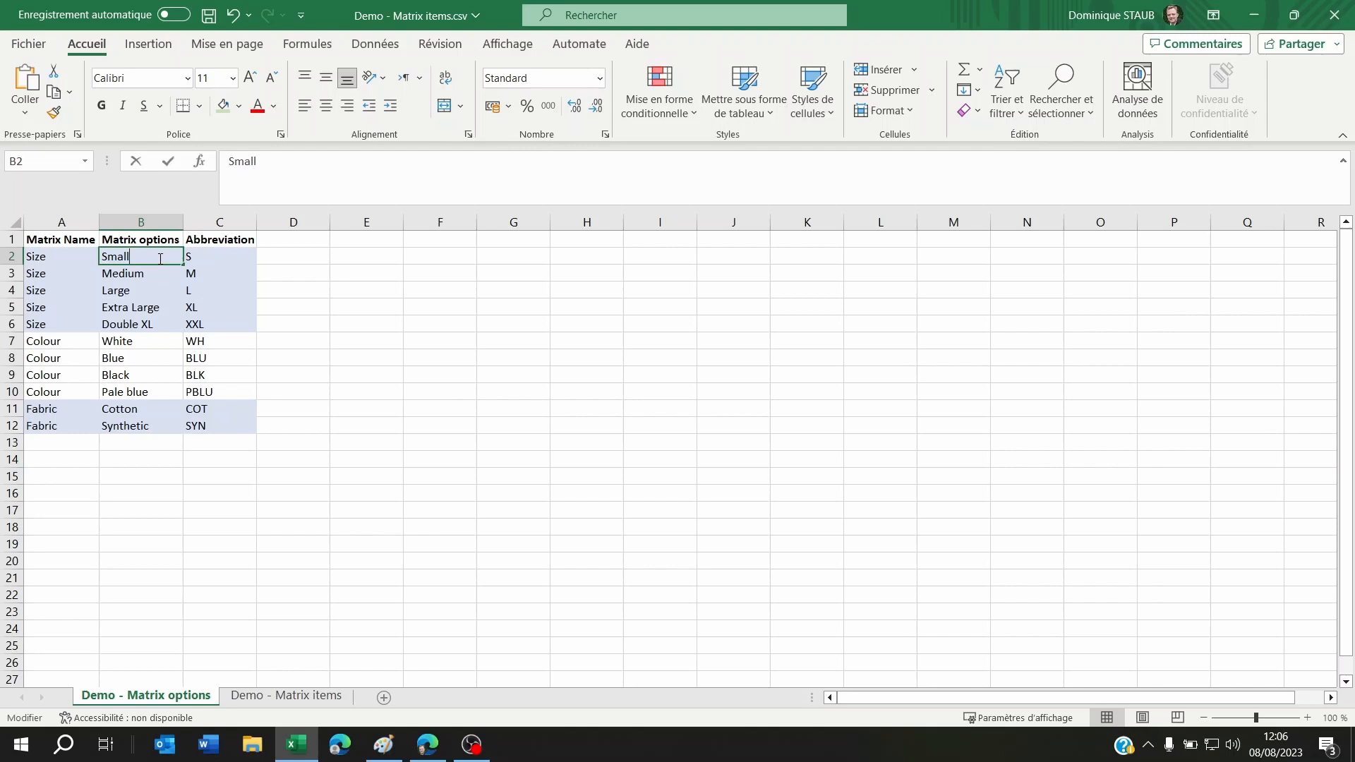
left_click(293, 273)
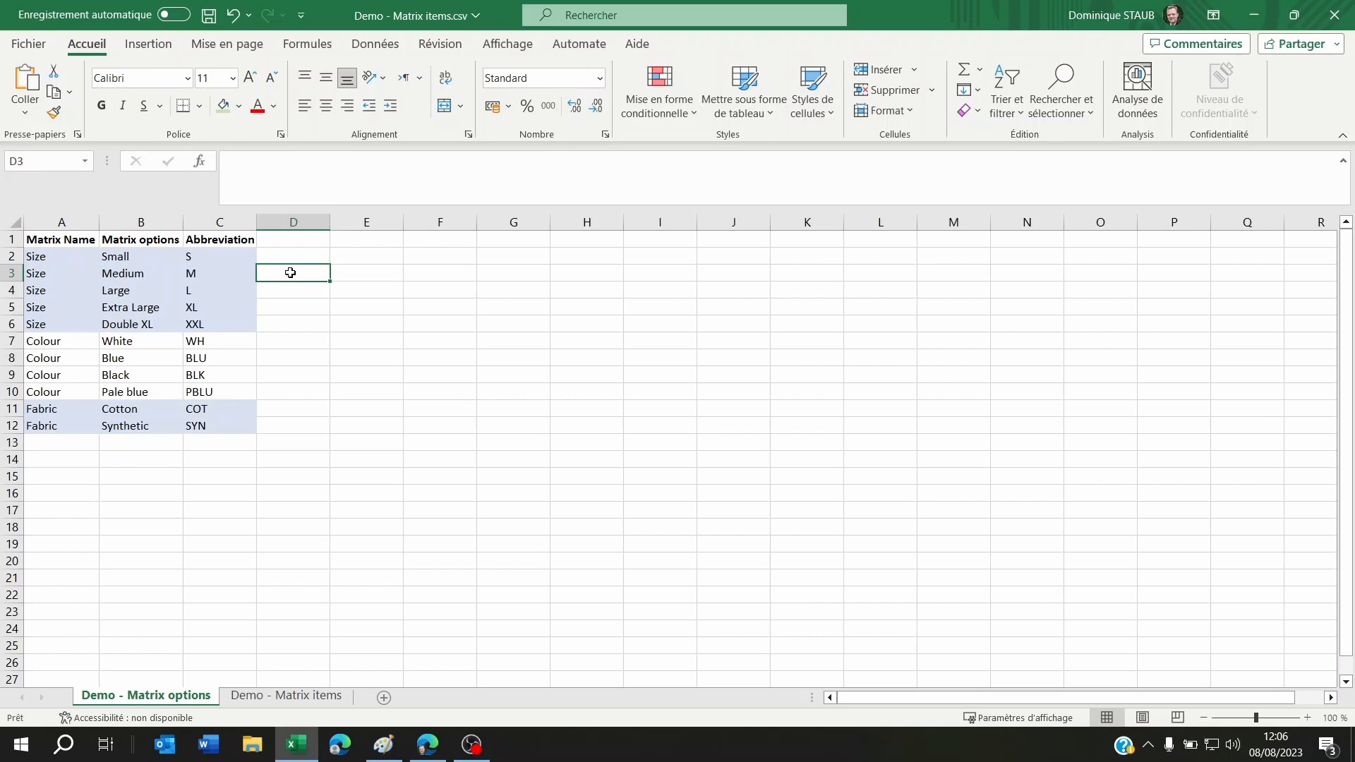
mouse_move(292, 284)
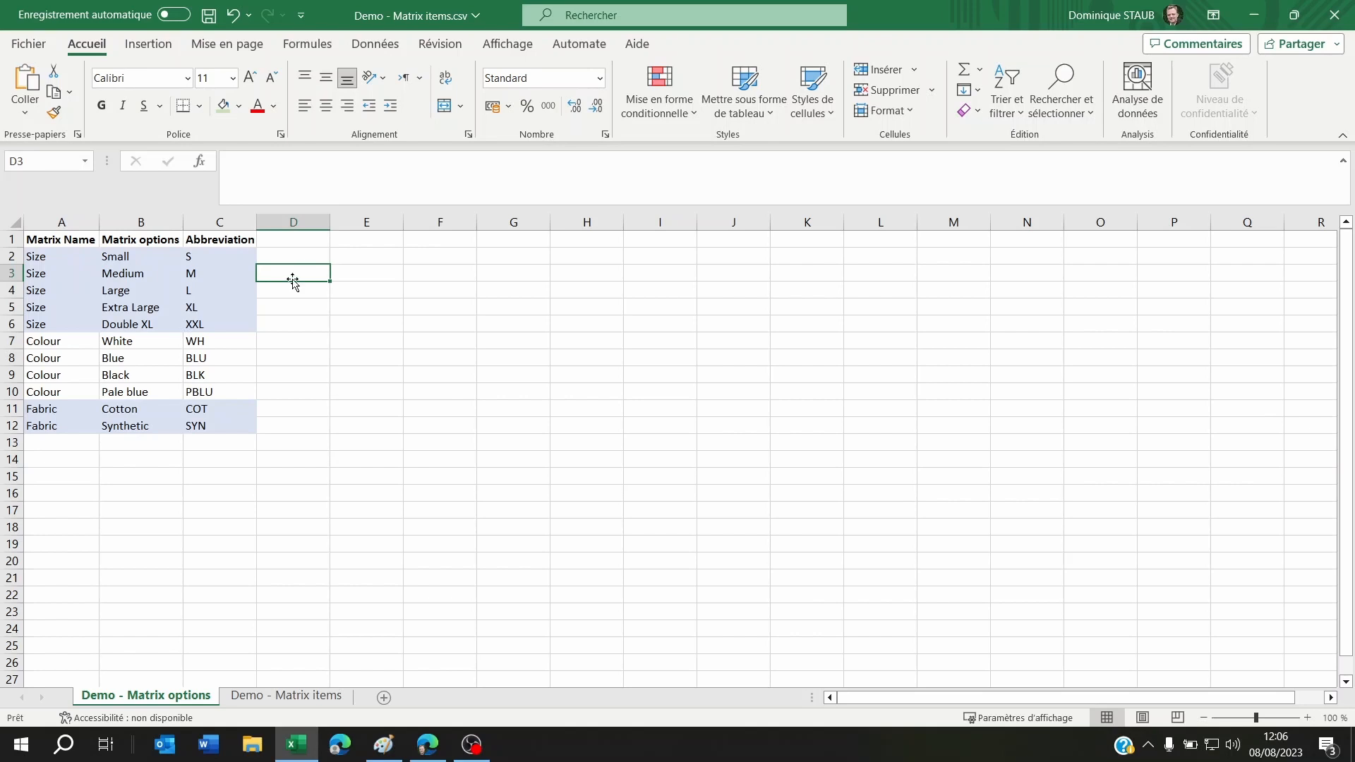
- Review the Shirt parent row: its empty Sizes cell and Cotton Shirt description
left_click(285, 695)
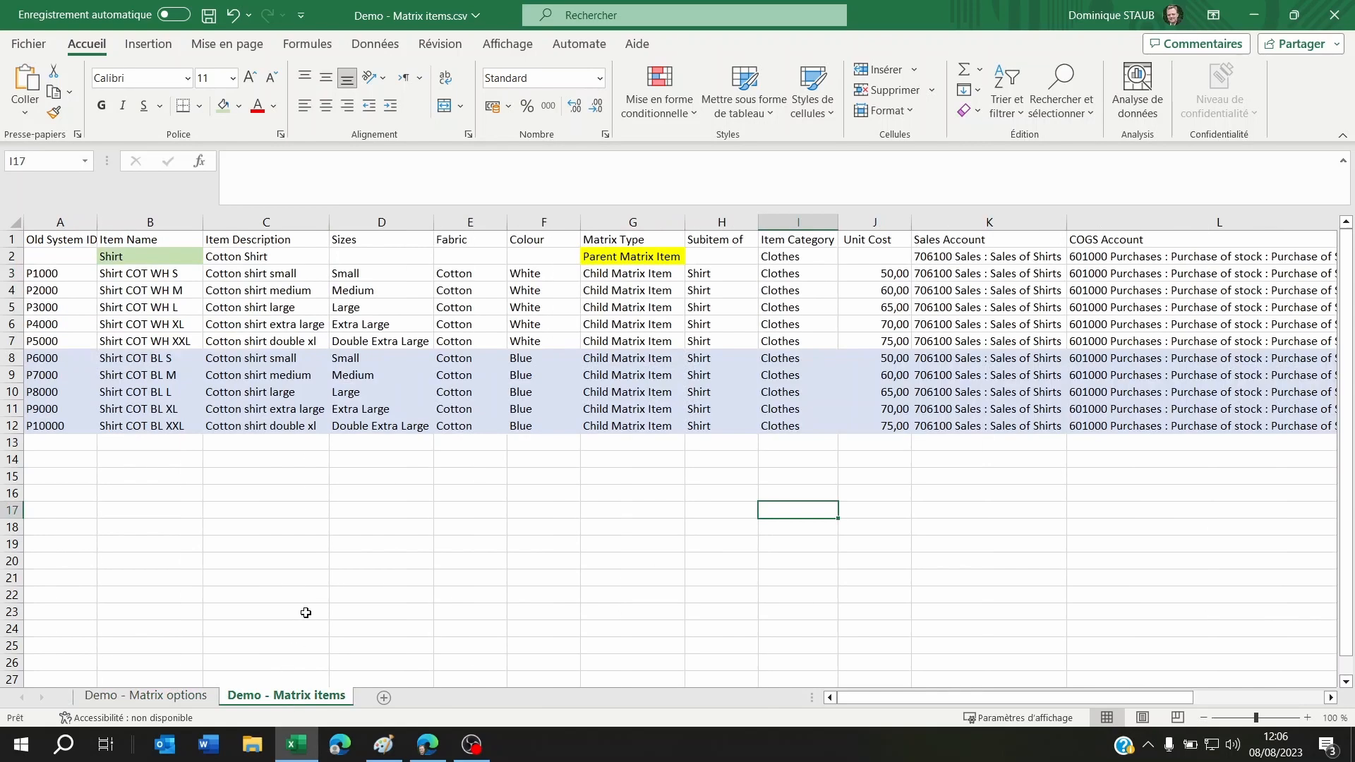
left_click(266, 610)
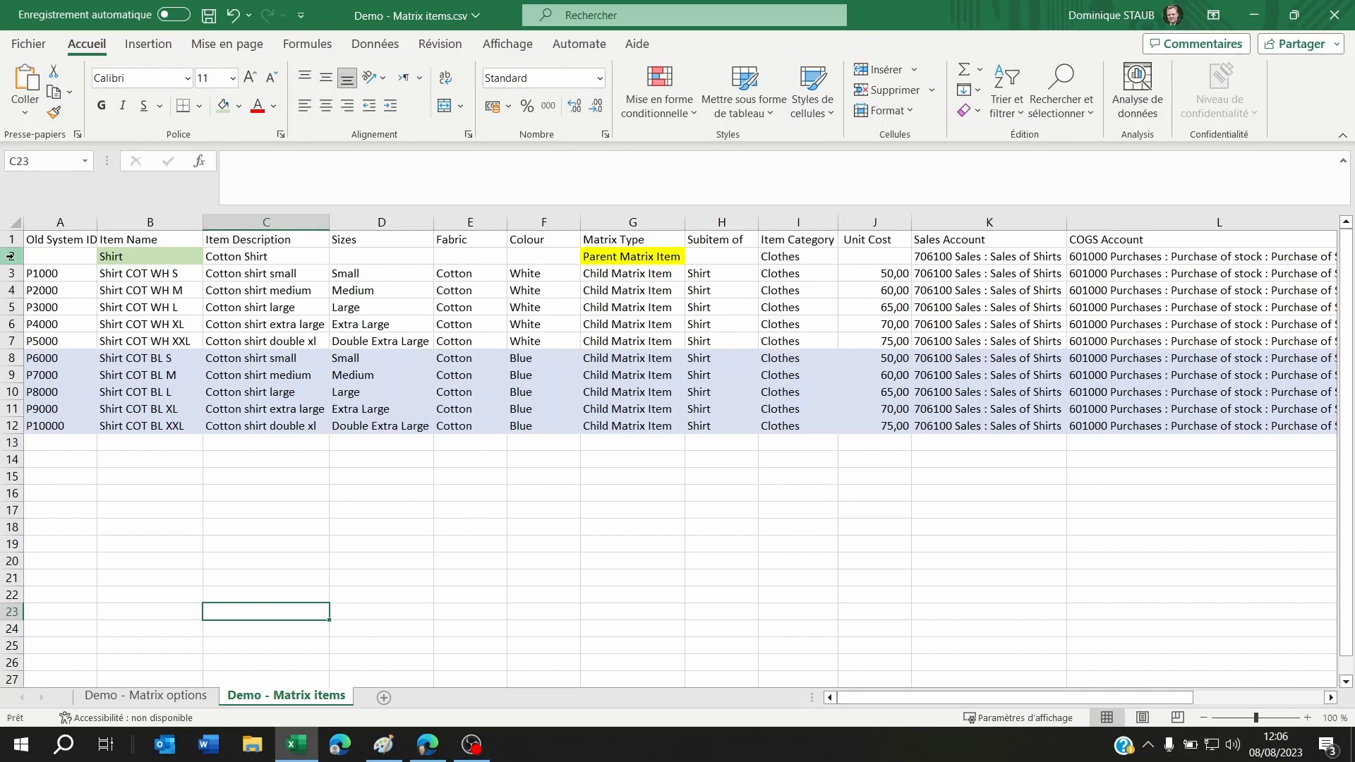
left_click(380, 256)
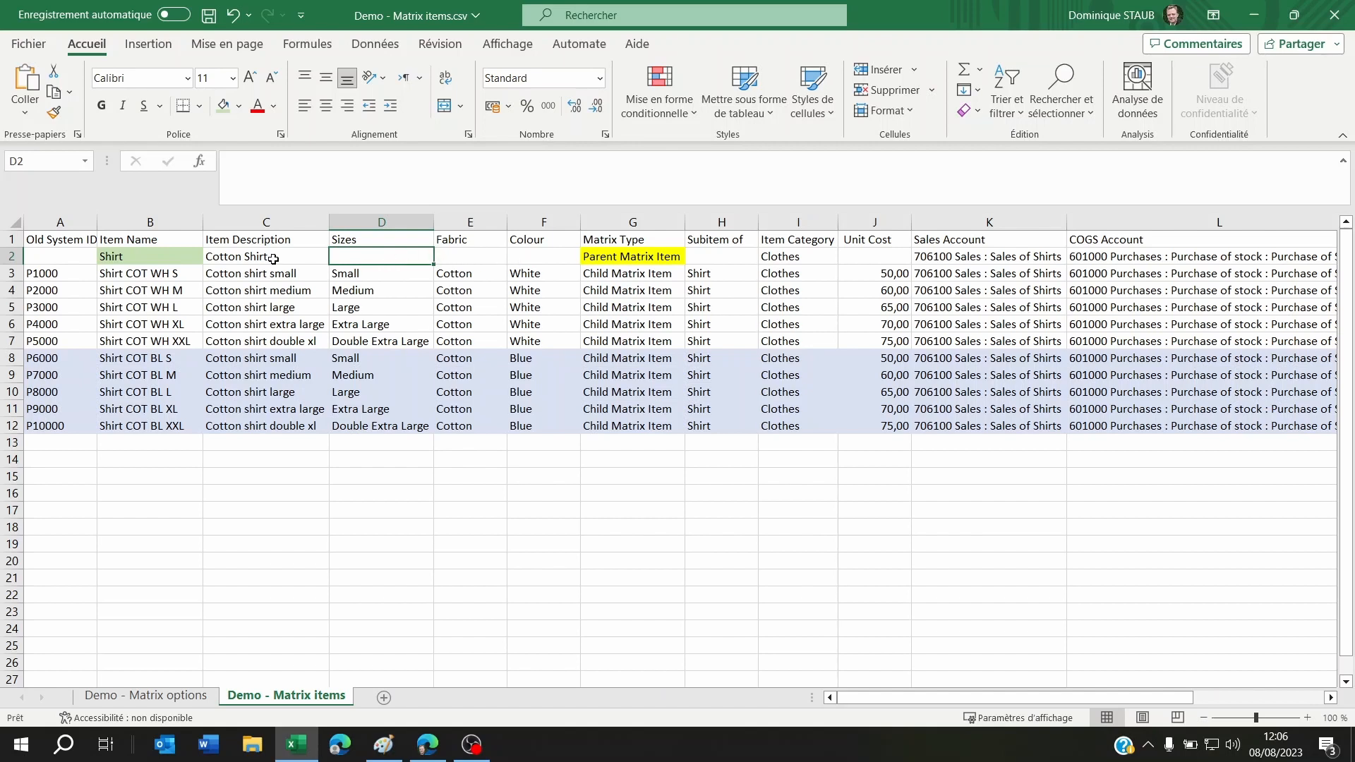
left_click(265, 255)
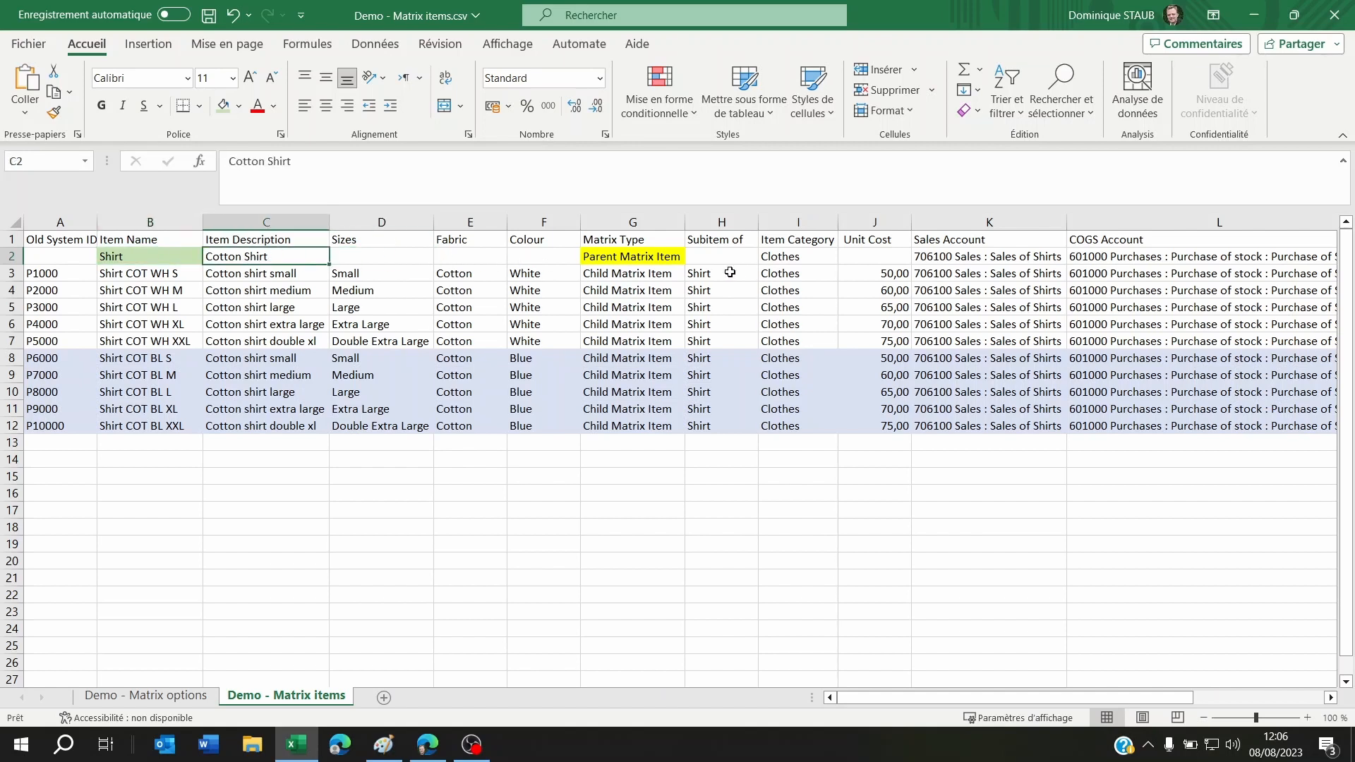
left_click(988, 256)
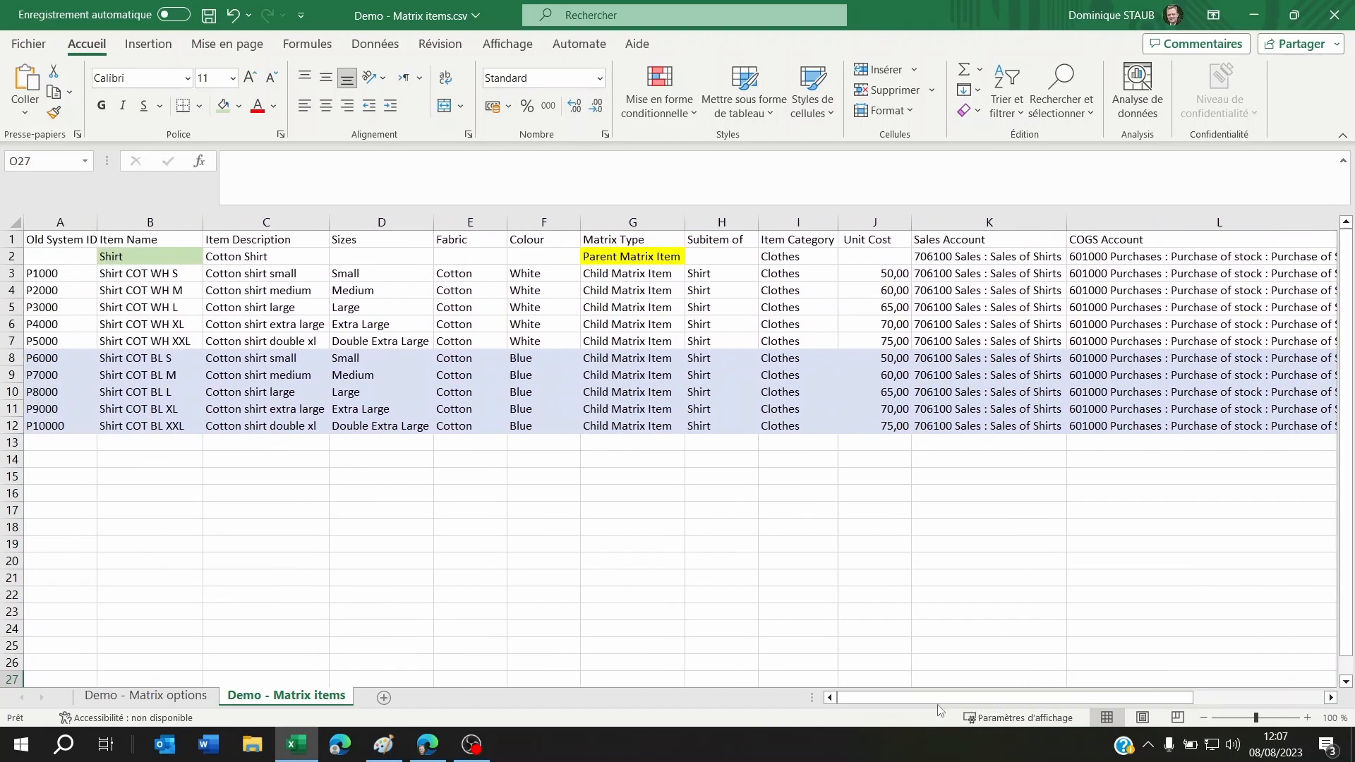
left_click(266, 273)
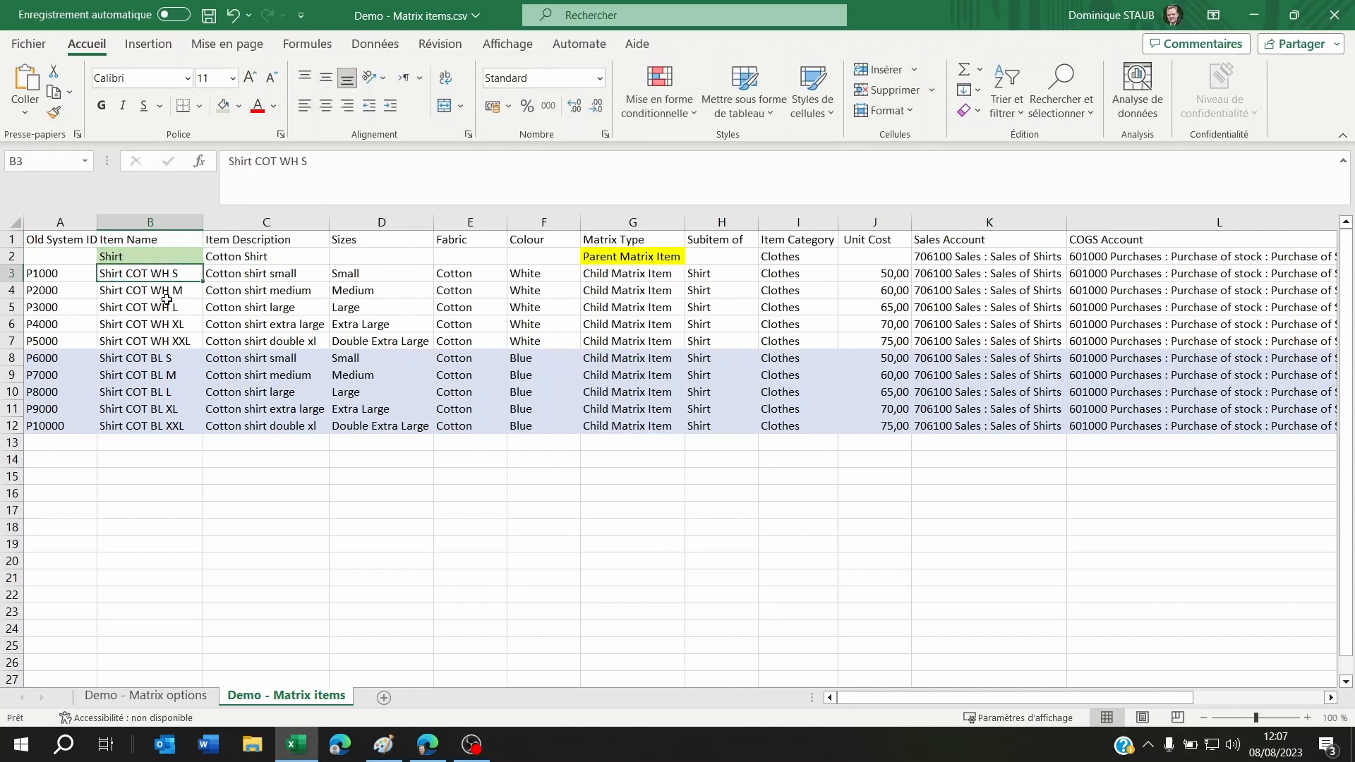
left_click(149, 255)
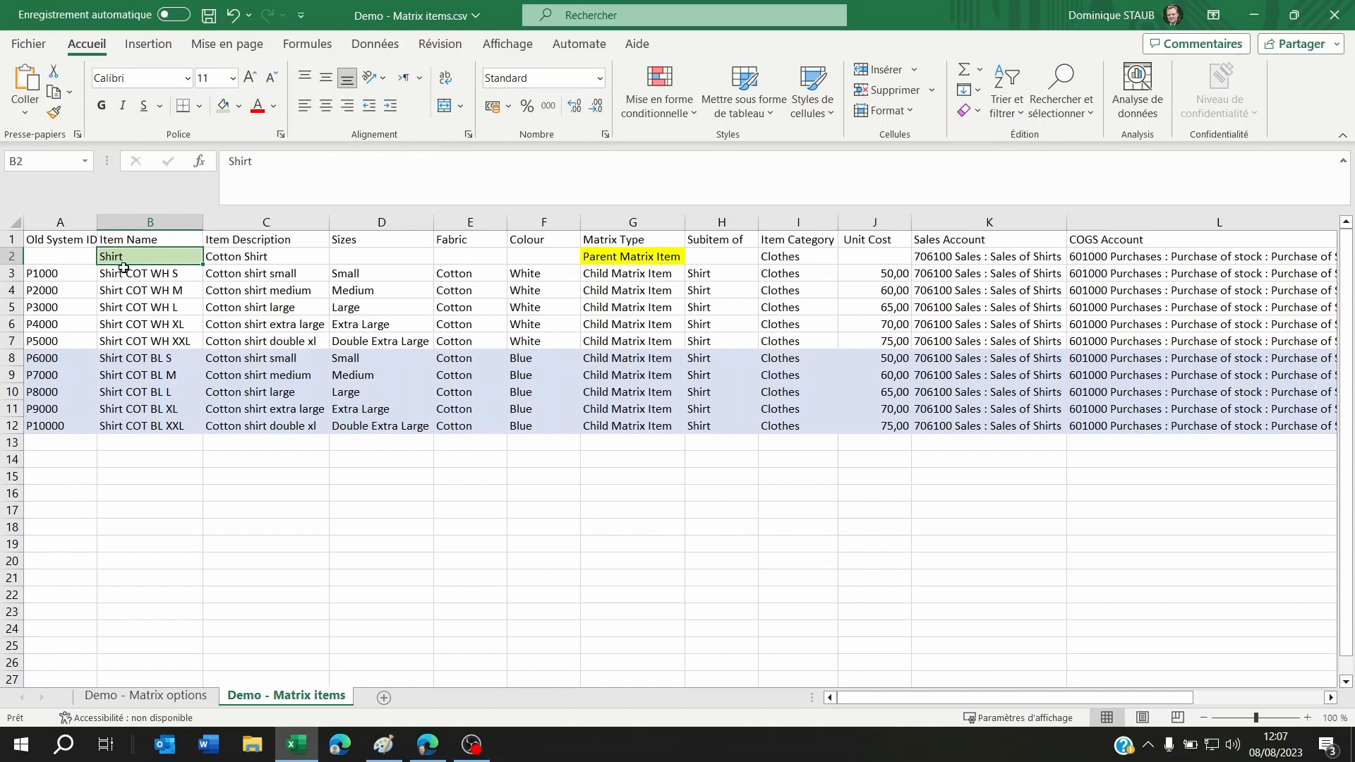
left_click(149, 273)
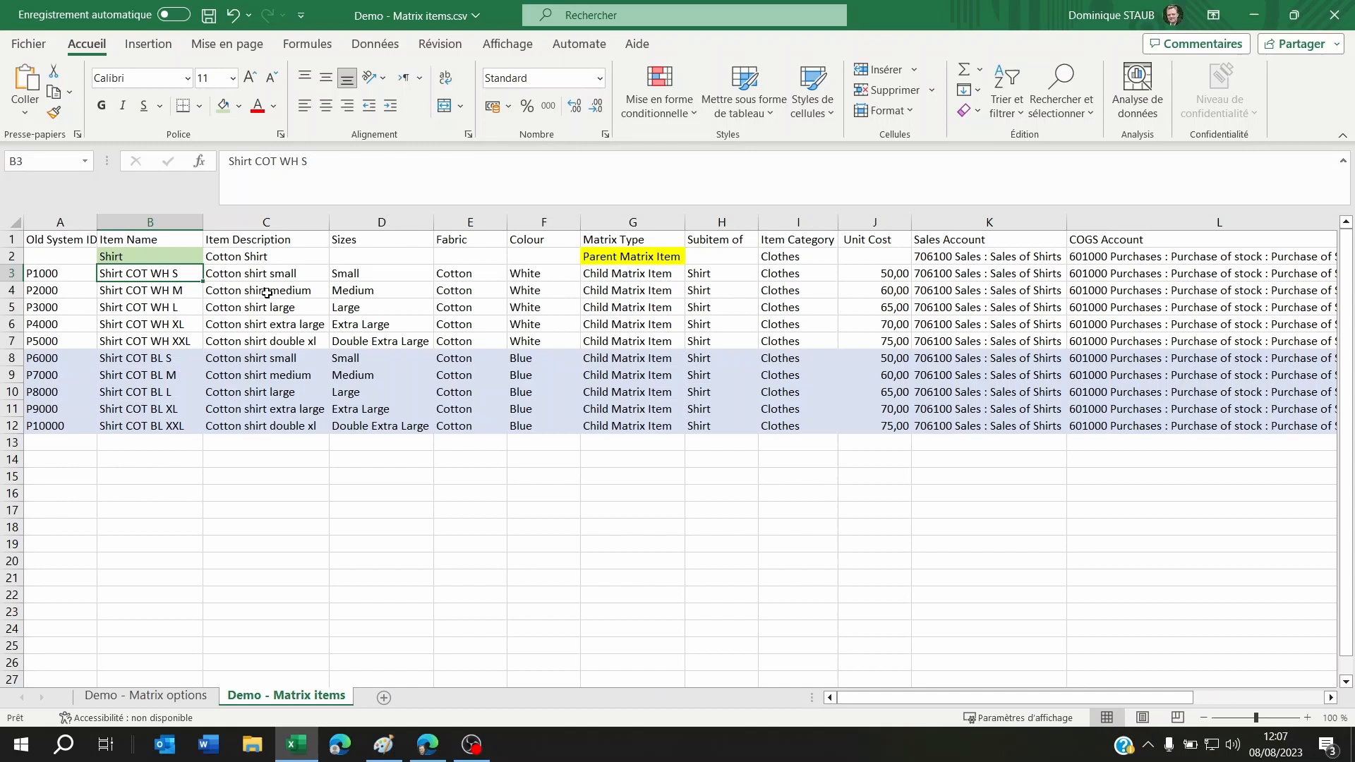
left_click(266, 273)
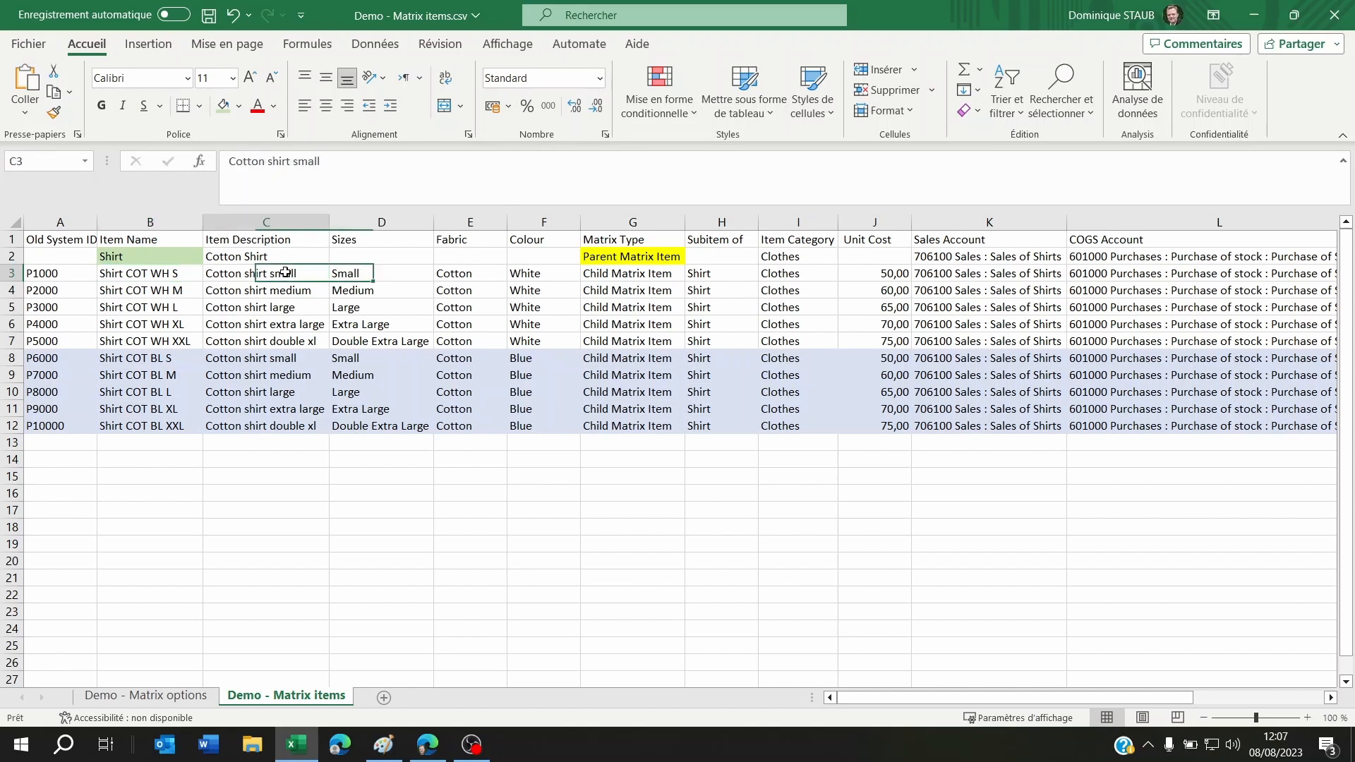
left_click(149, 273)
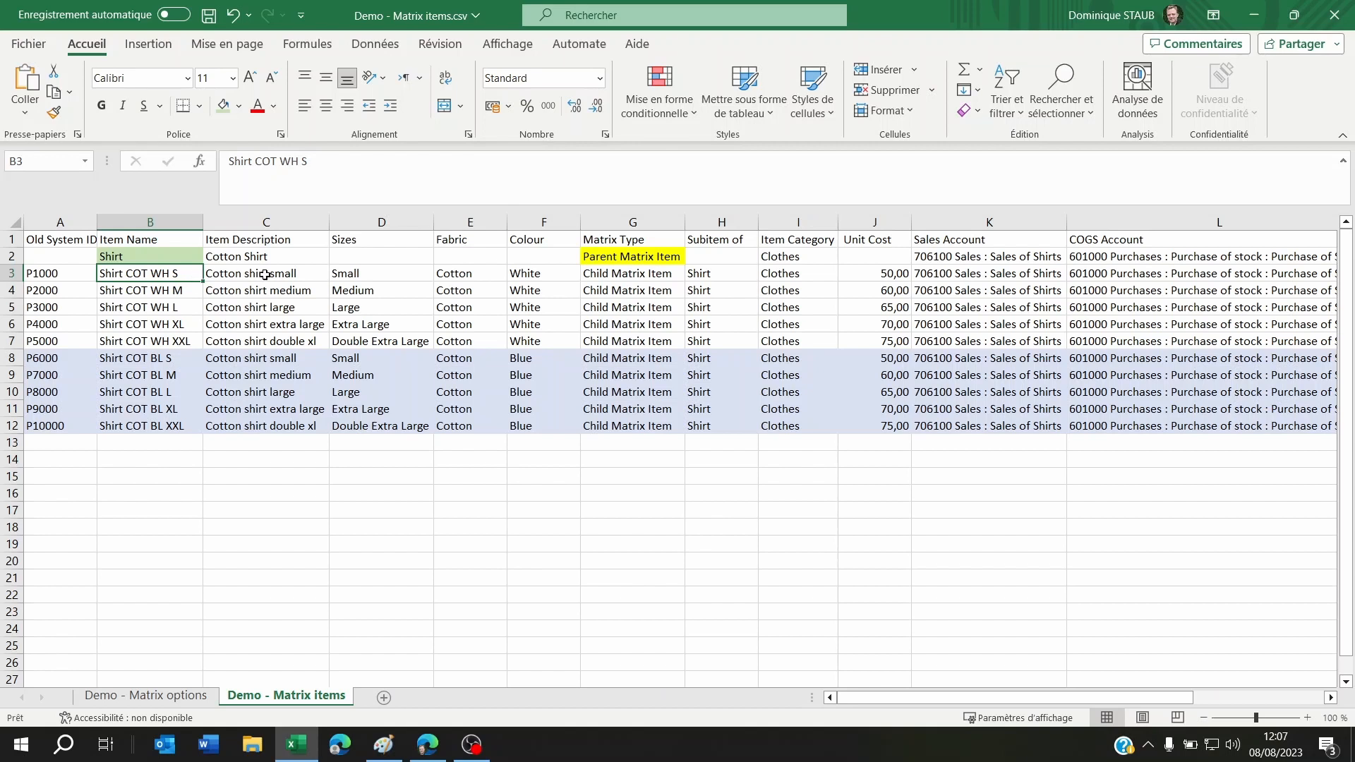
left_click(543, 273)
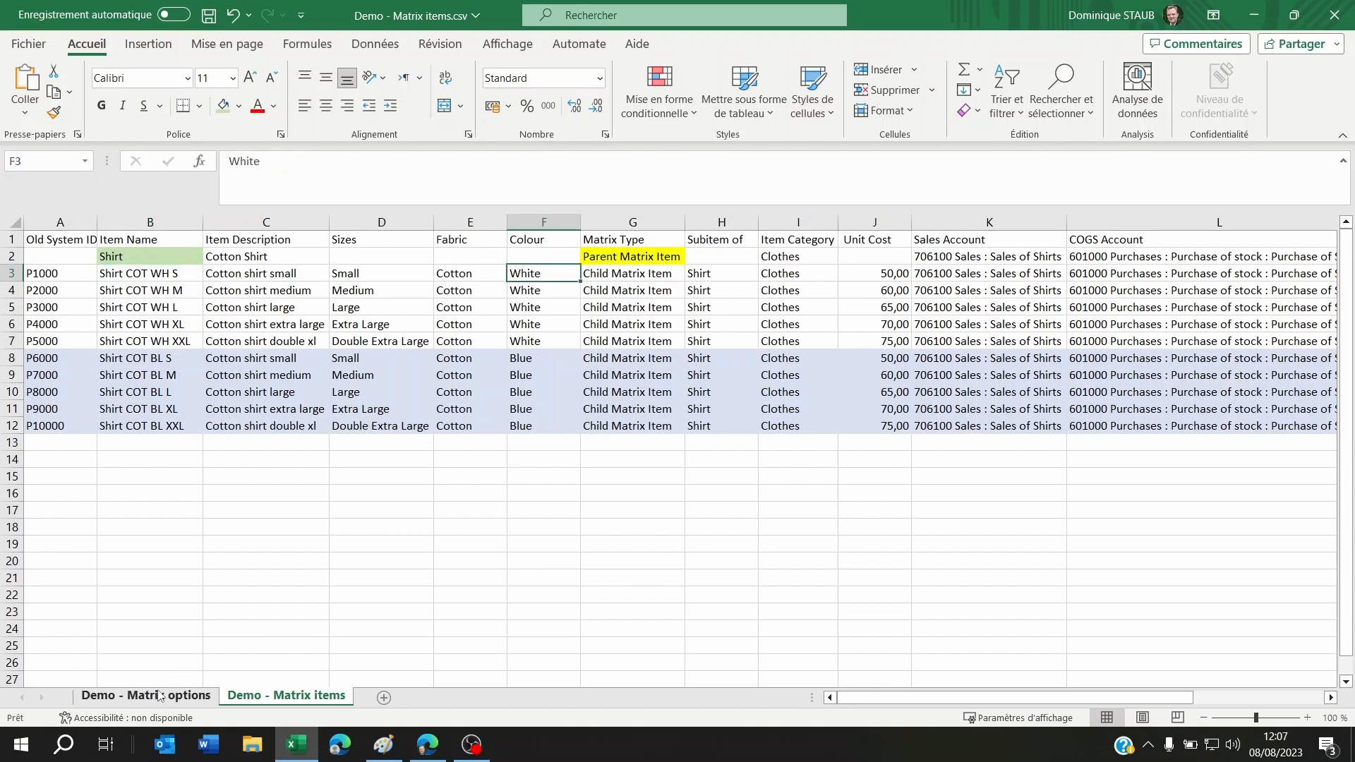
left_click(146, 694)
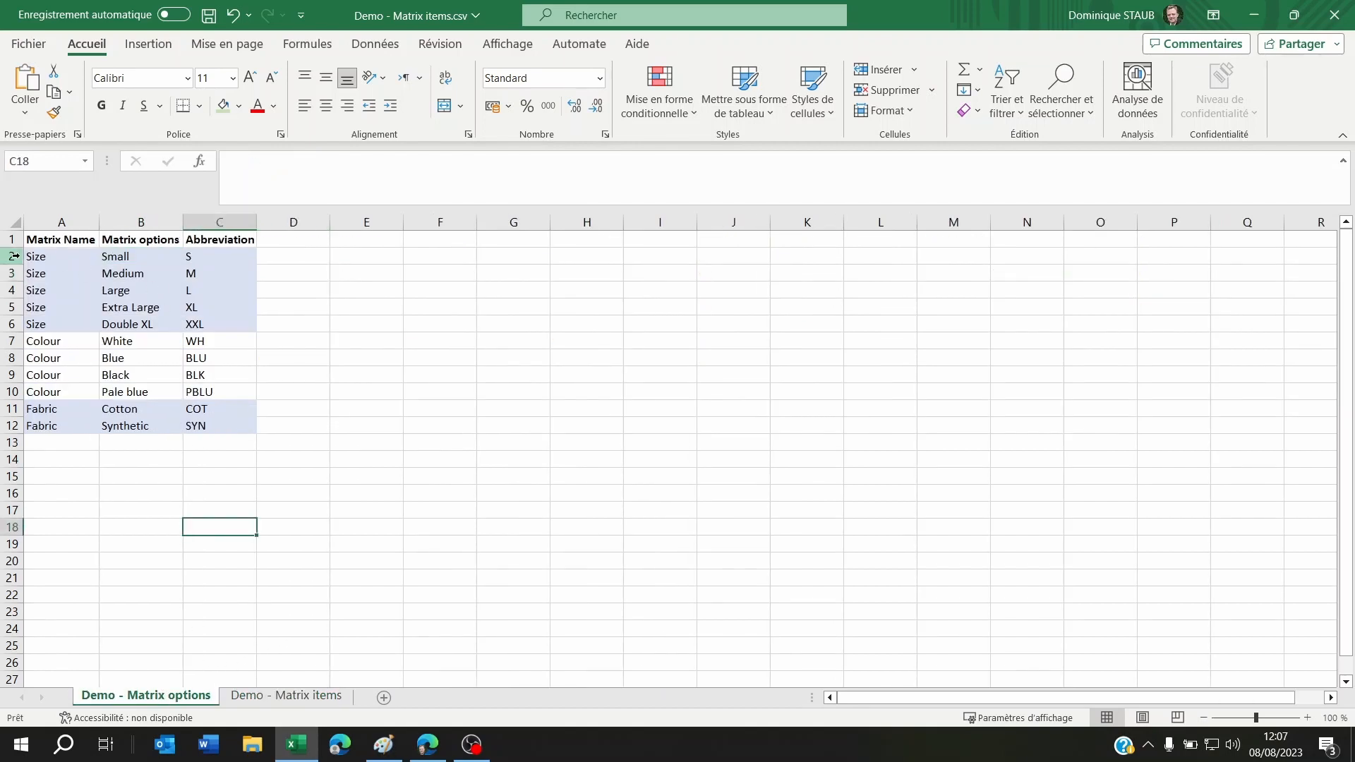
left_click(140, 255)
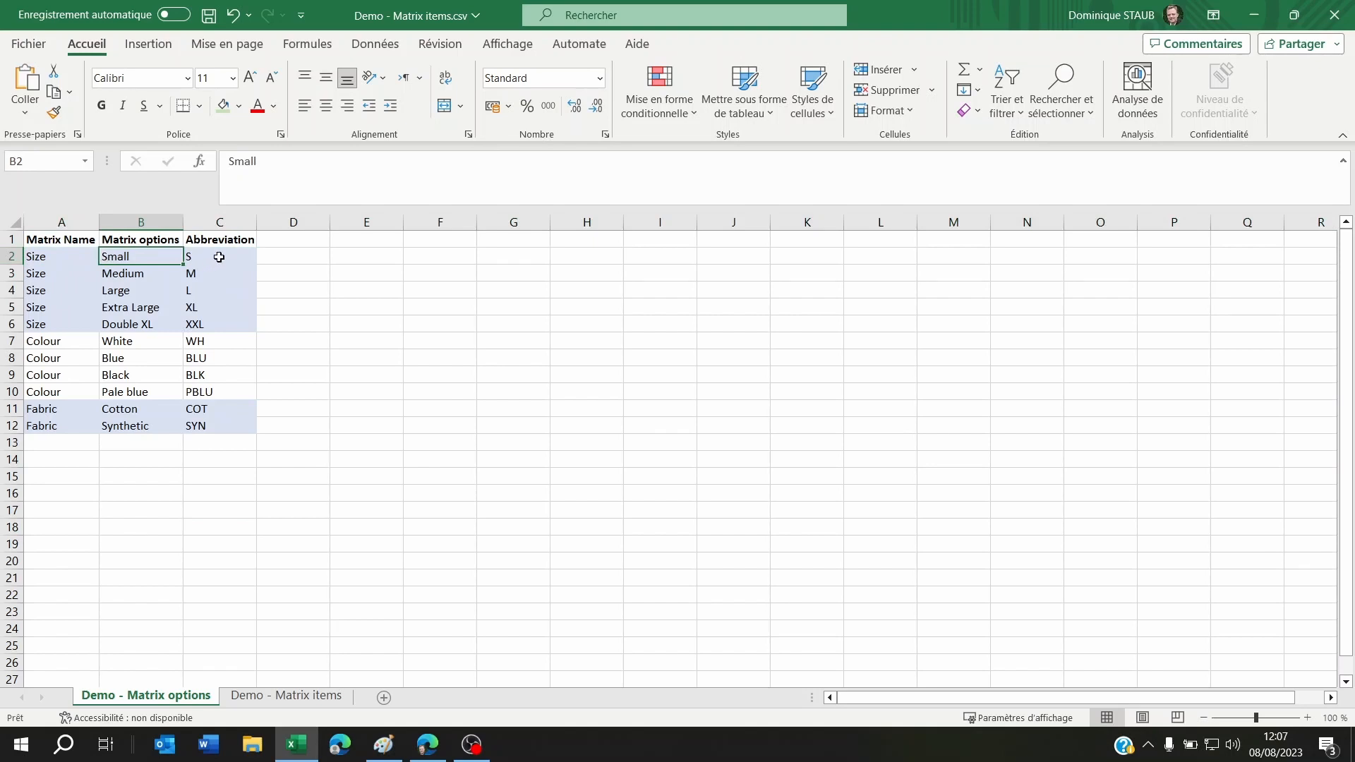
left_click(218, 290)
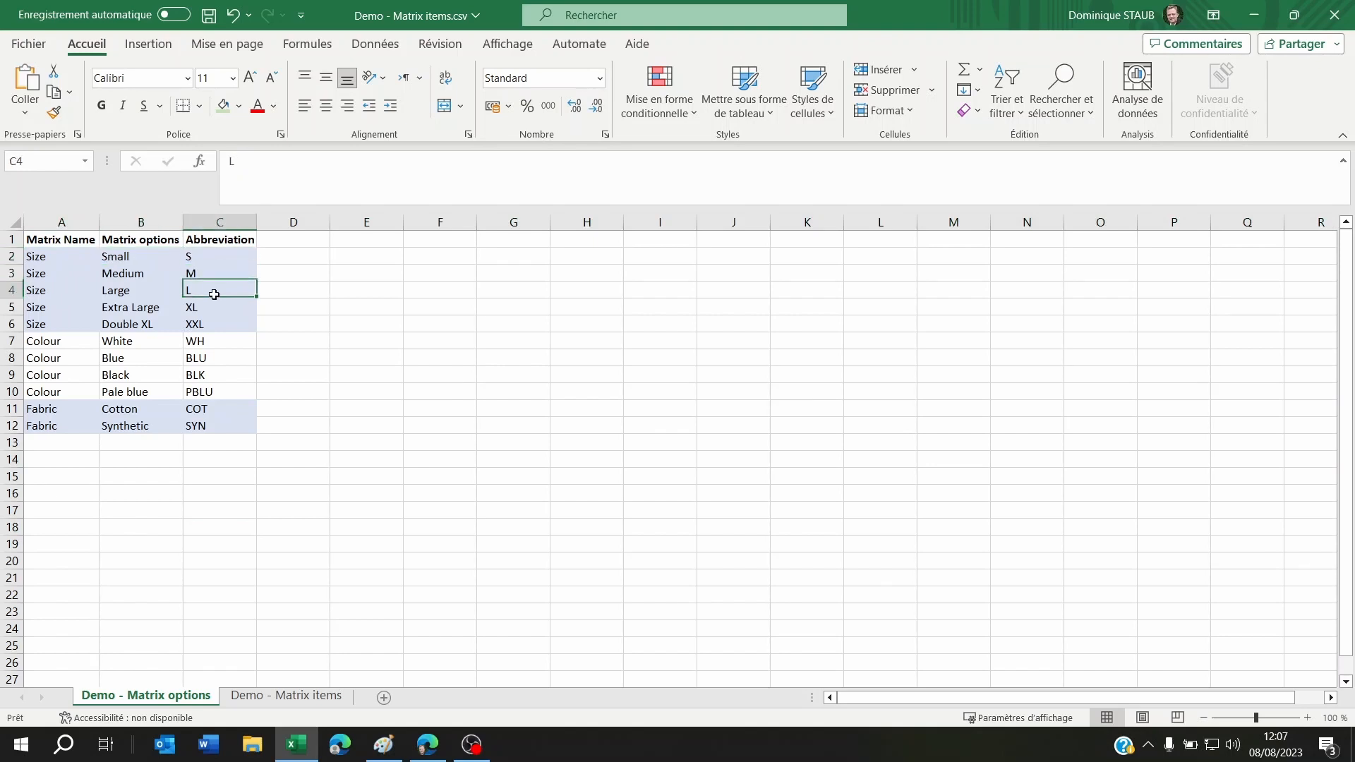
left_click(285, 695)
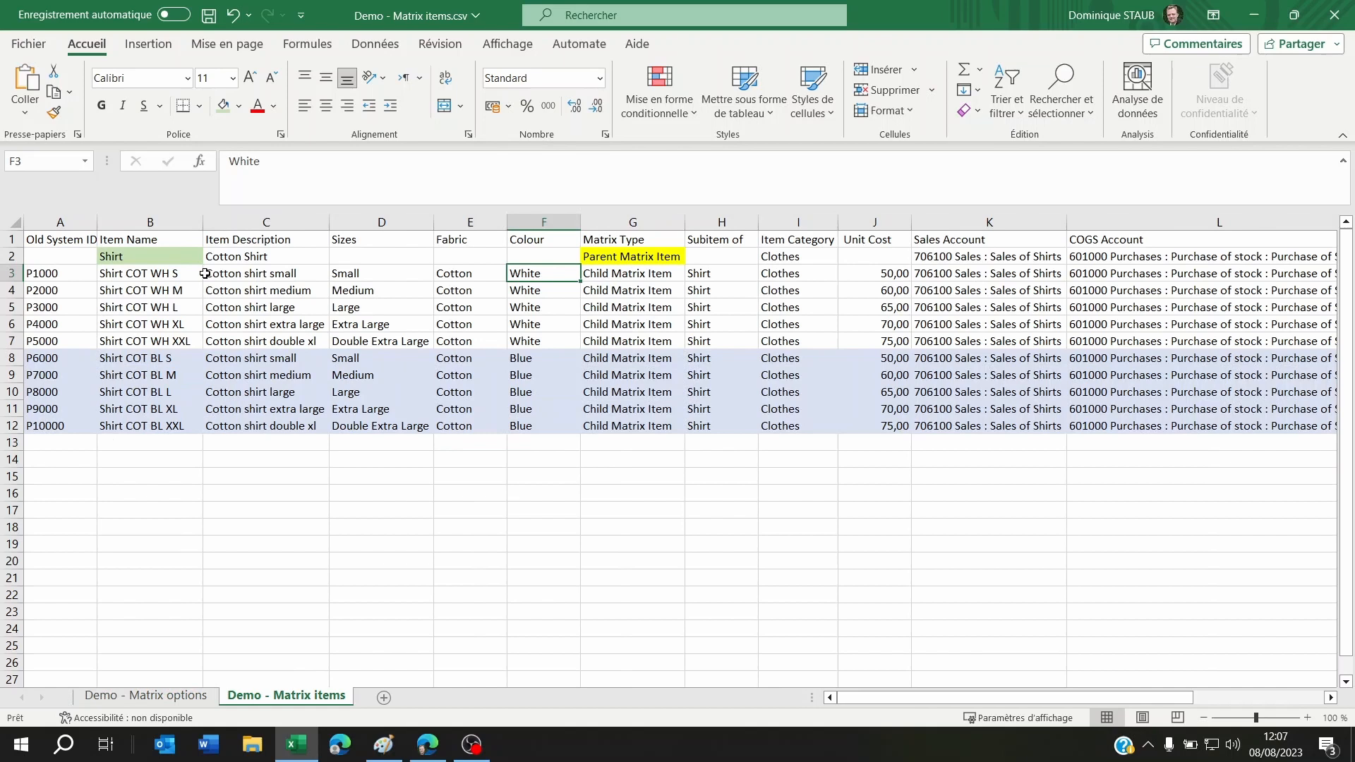
left_click(149, 307)
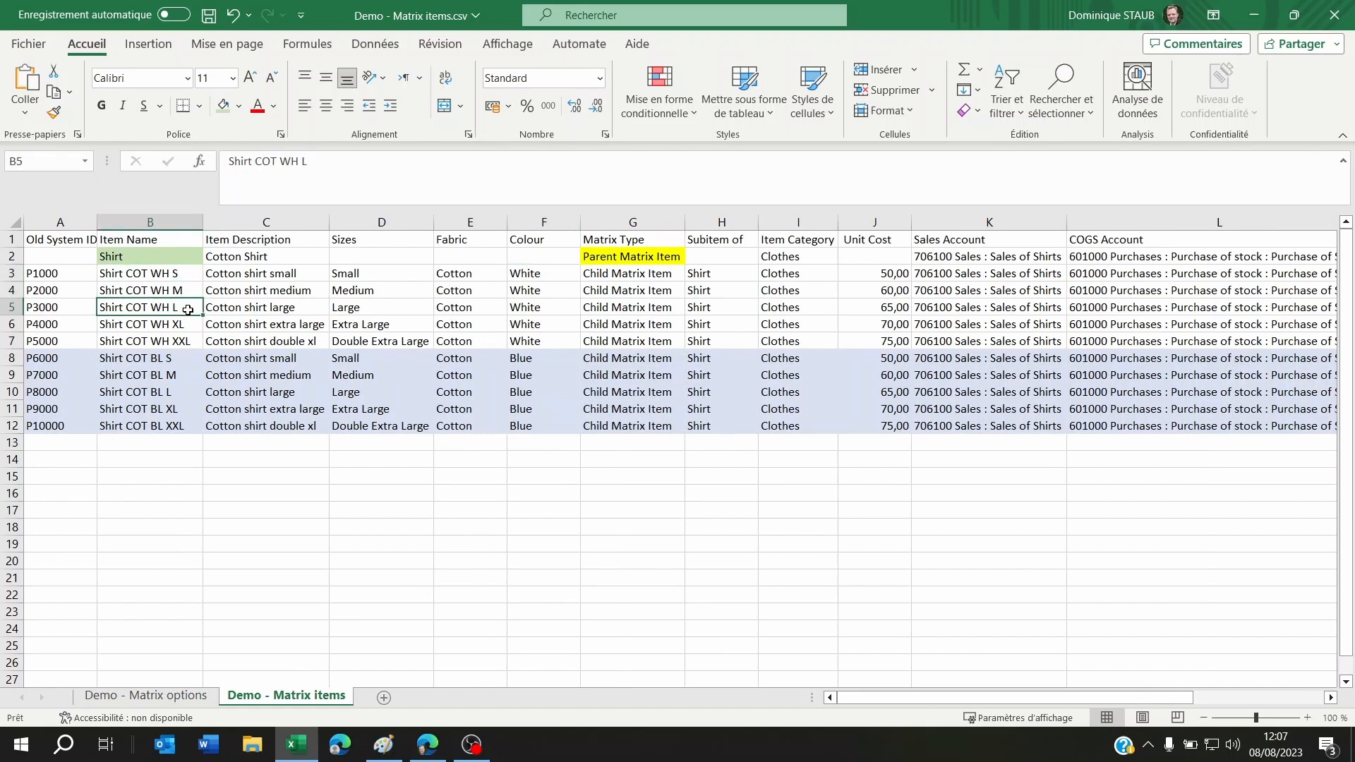
left_click(149, 358)
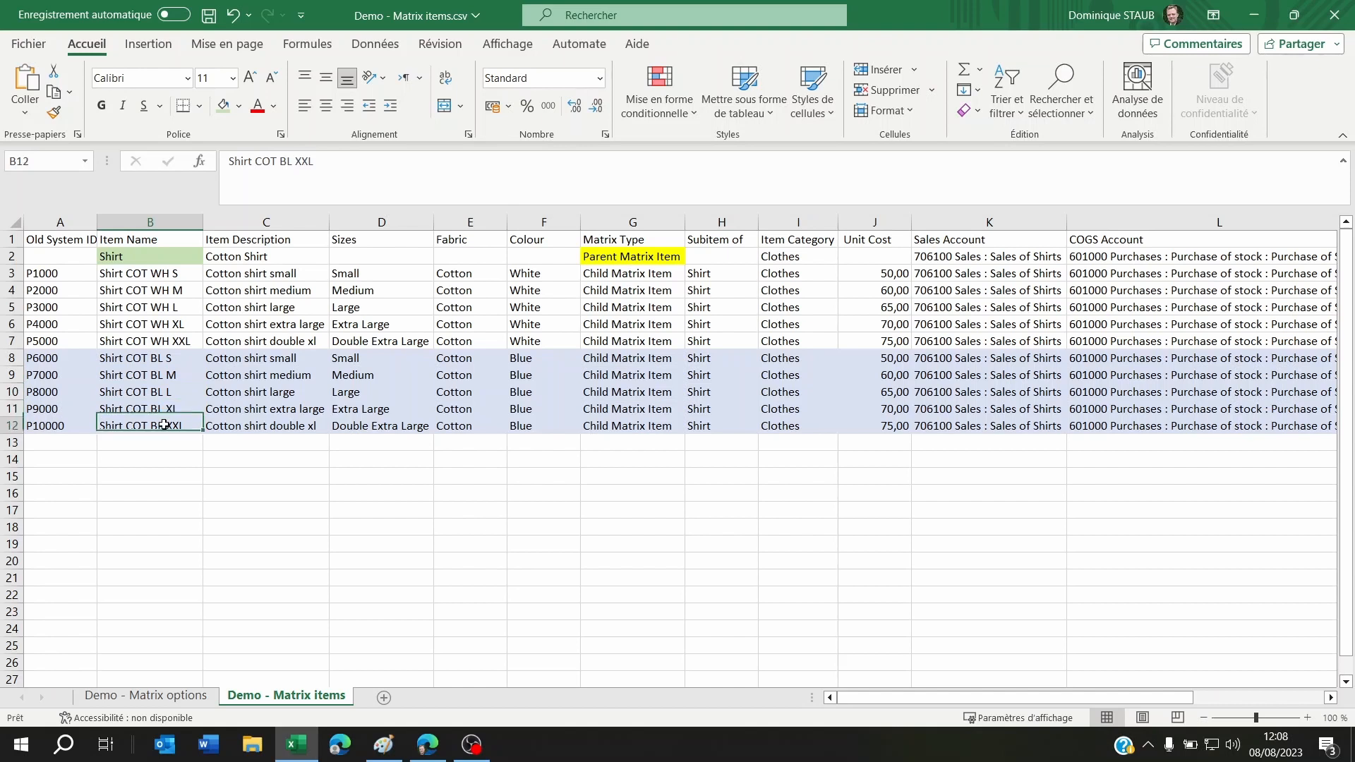
left_click(380, 374)
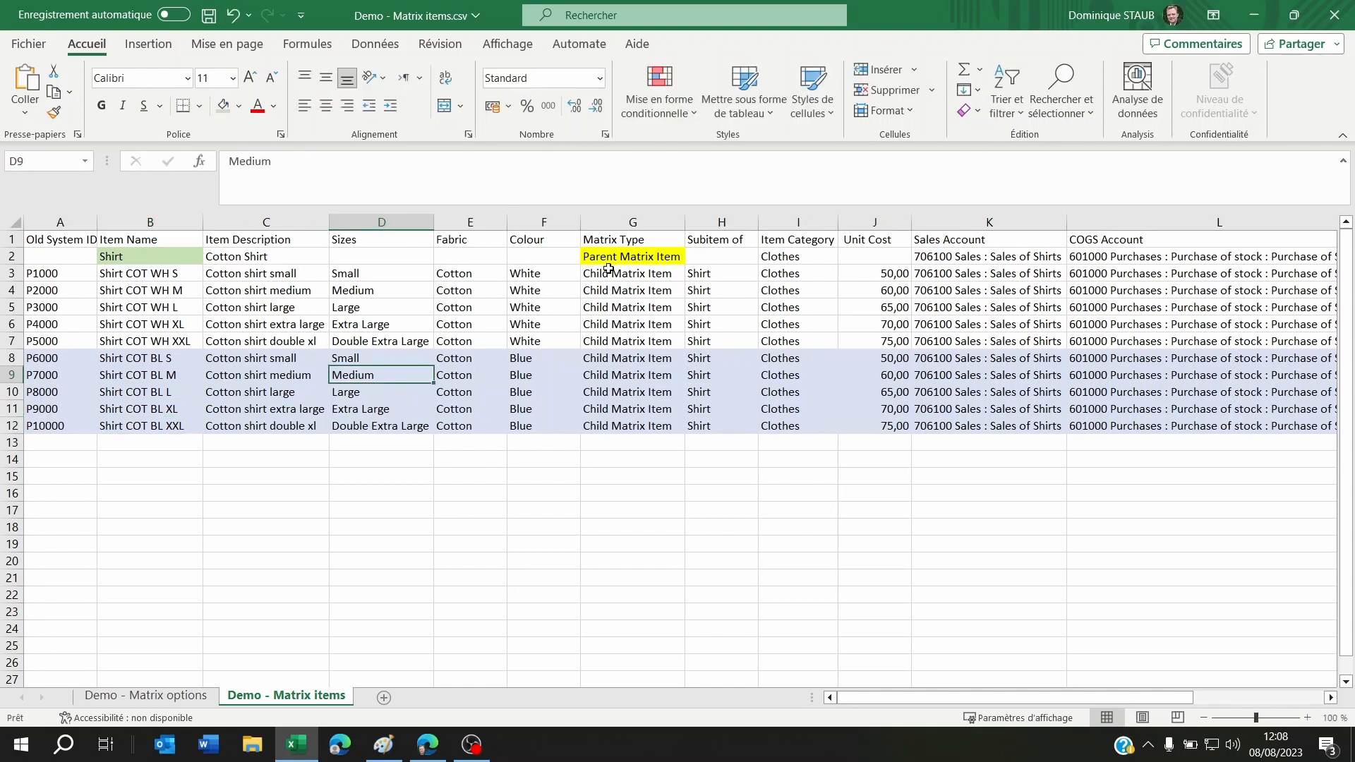
- Check the Matrix Type column: Parent Matrix Item for Shirt, Child Matrix Item for variants
left_click(631, 273)
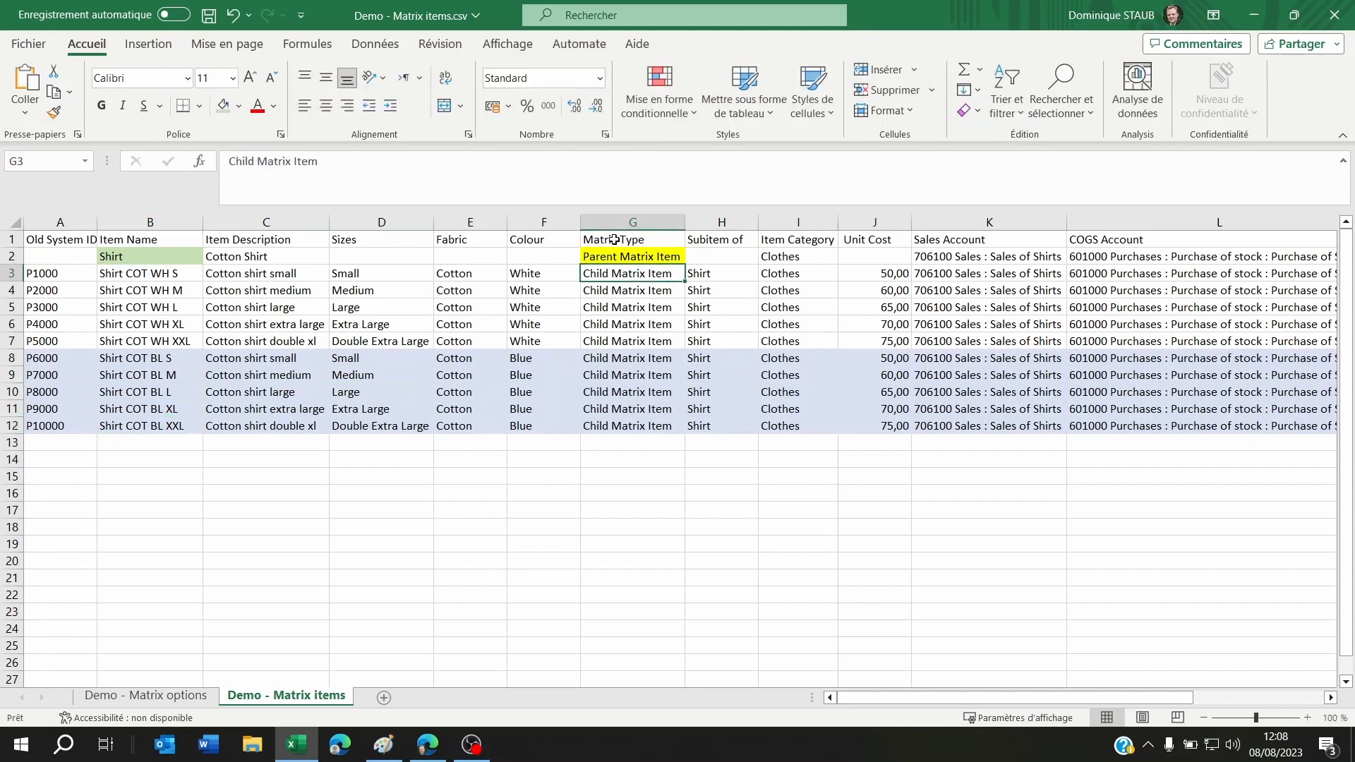
left_click(631, 239)
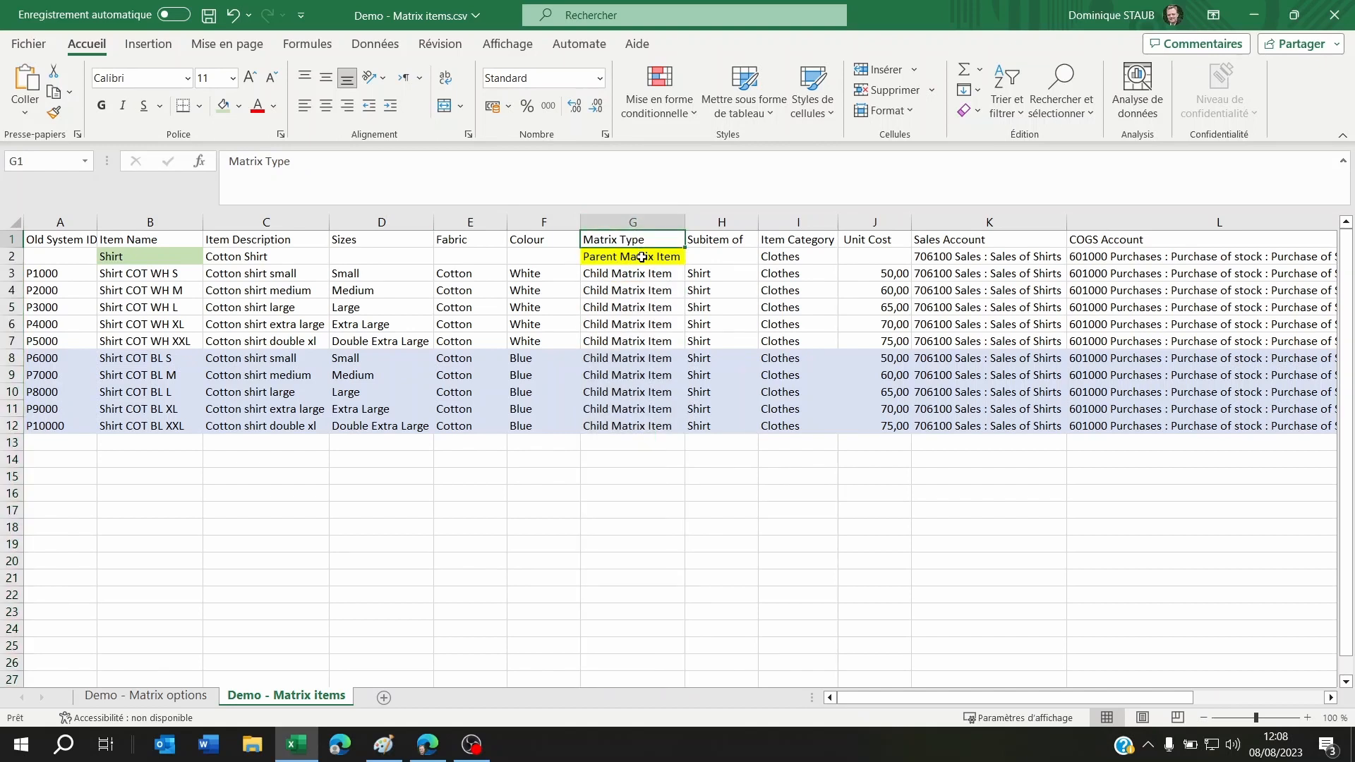
left_click(631, 257)
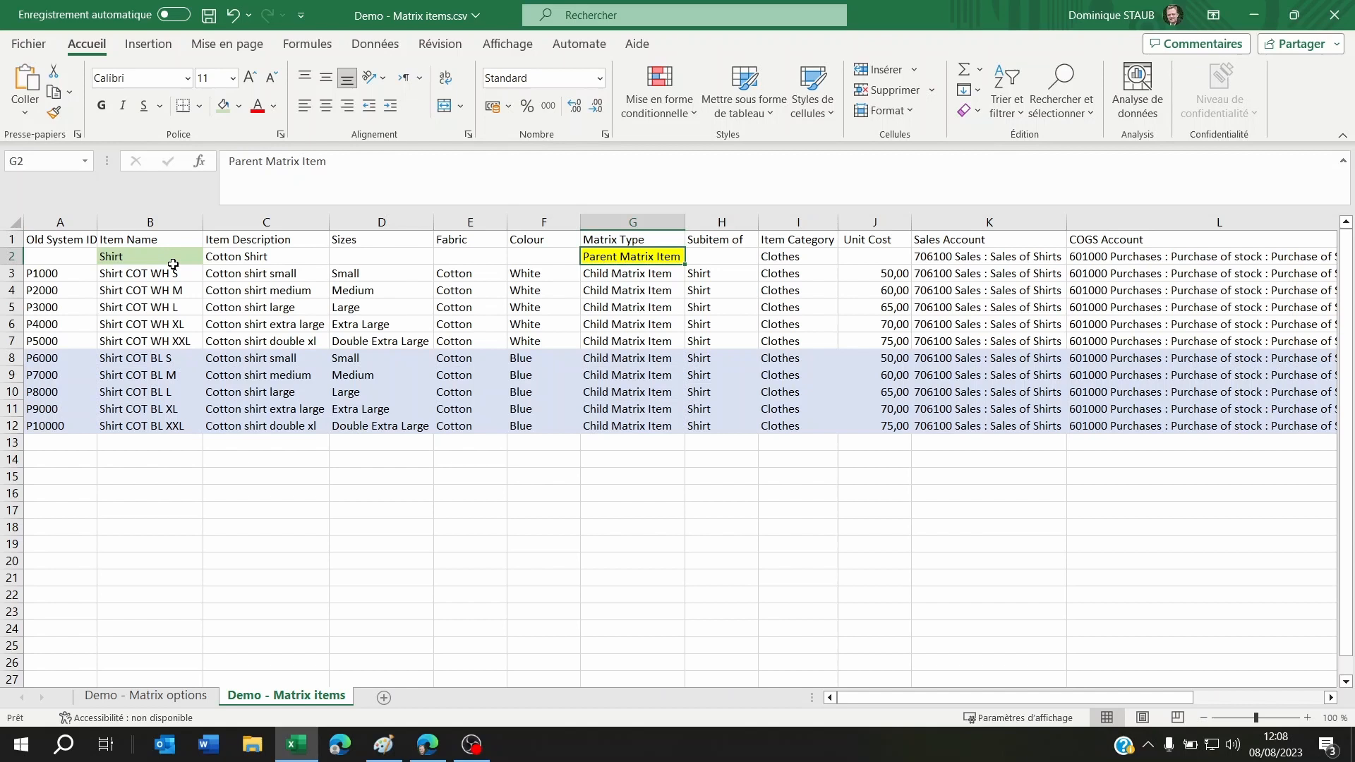
left_click(632, 273)
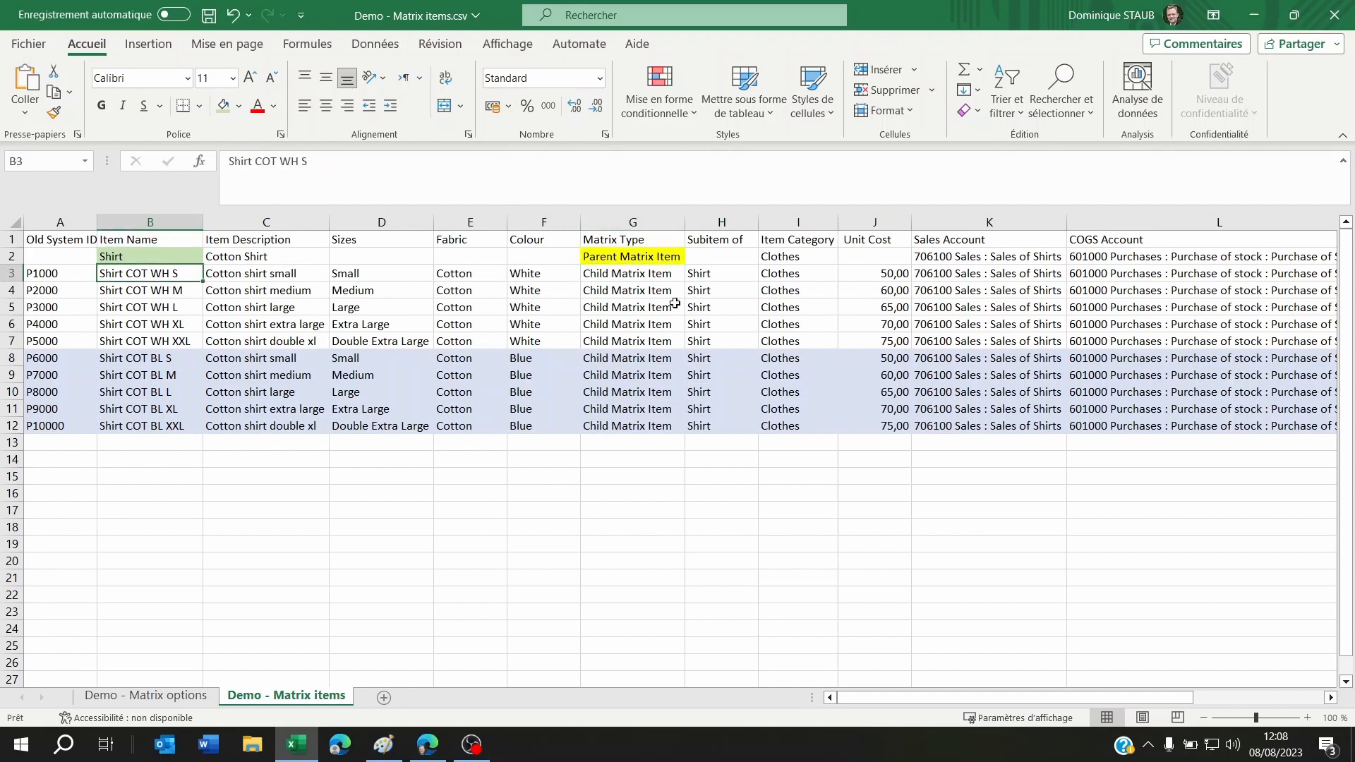
- Confirm the Shirt row's Subitem of value is empty, then return to NetSuite
left_click(720, 221)
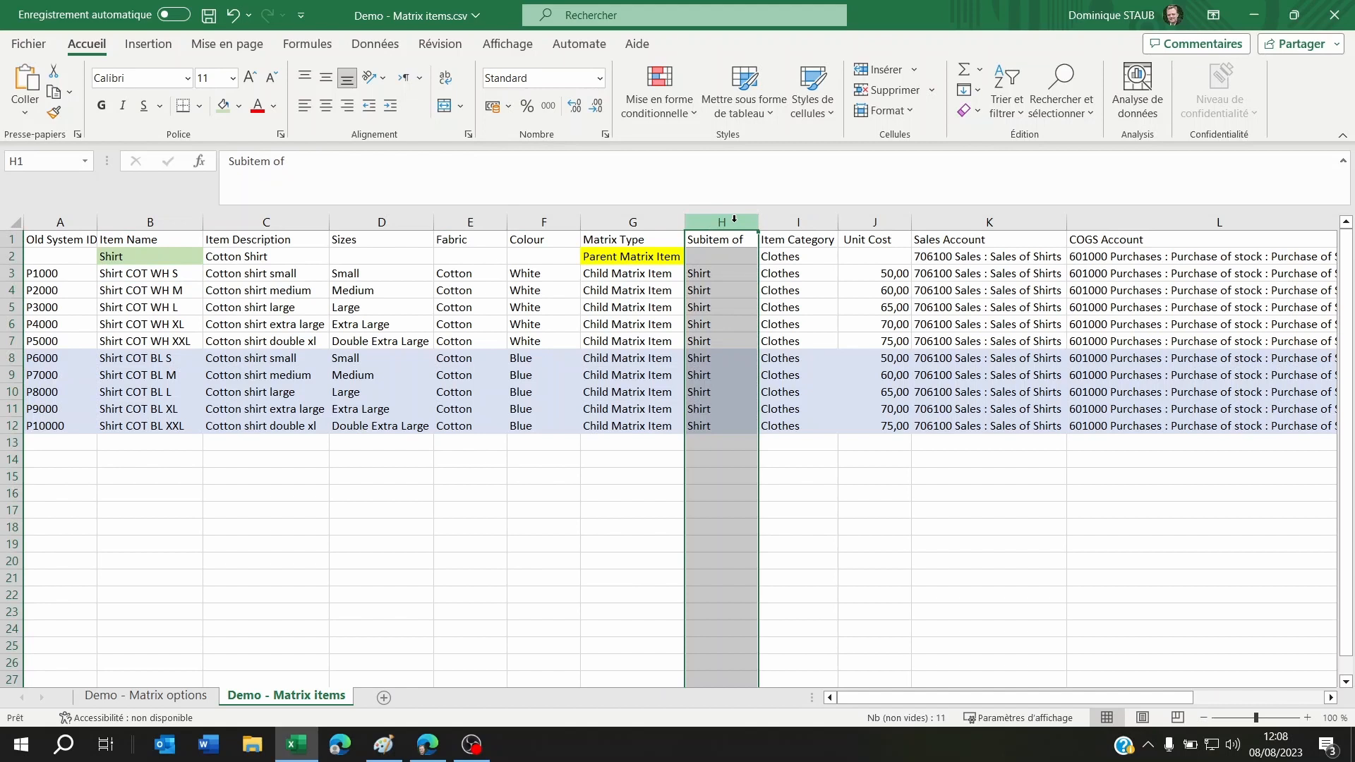
left_click(721, 255)
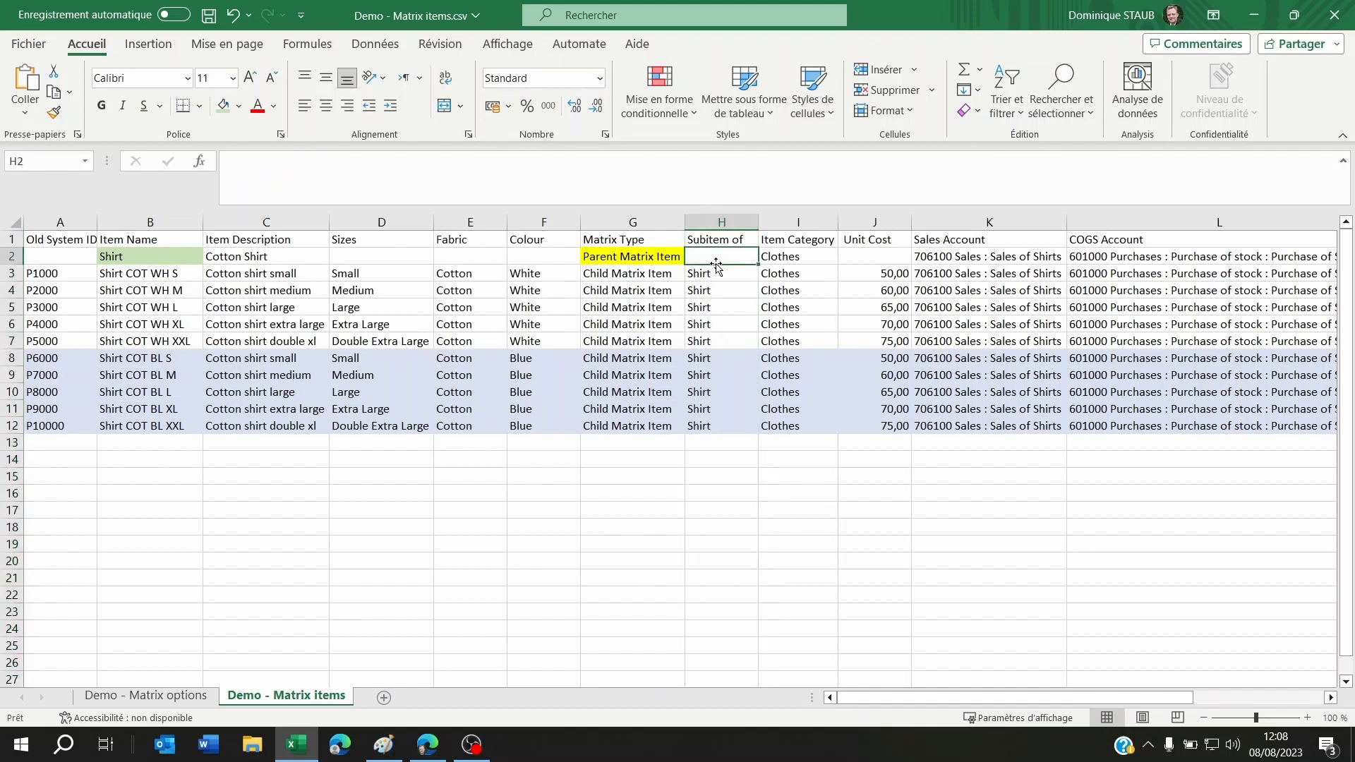
left_click(720, 273)
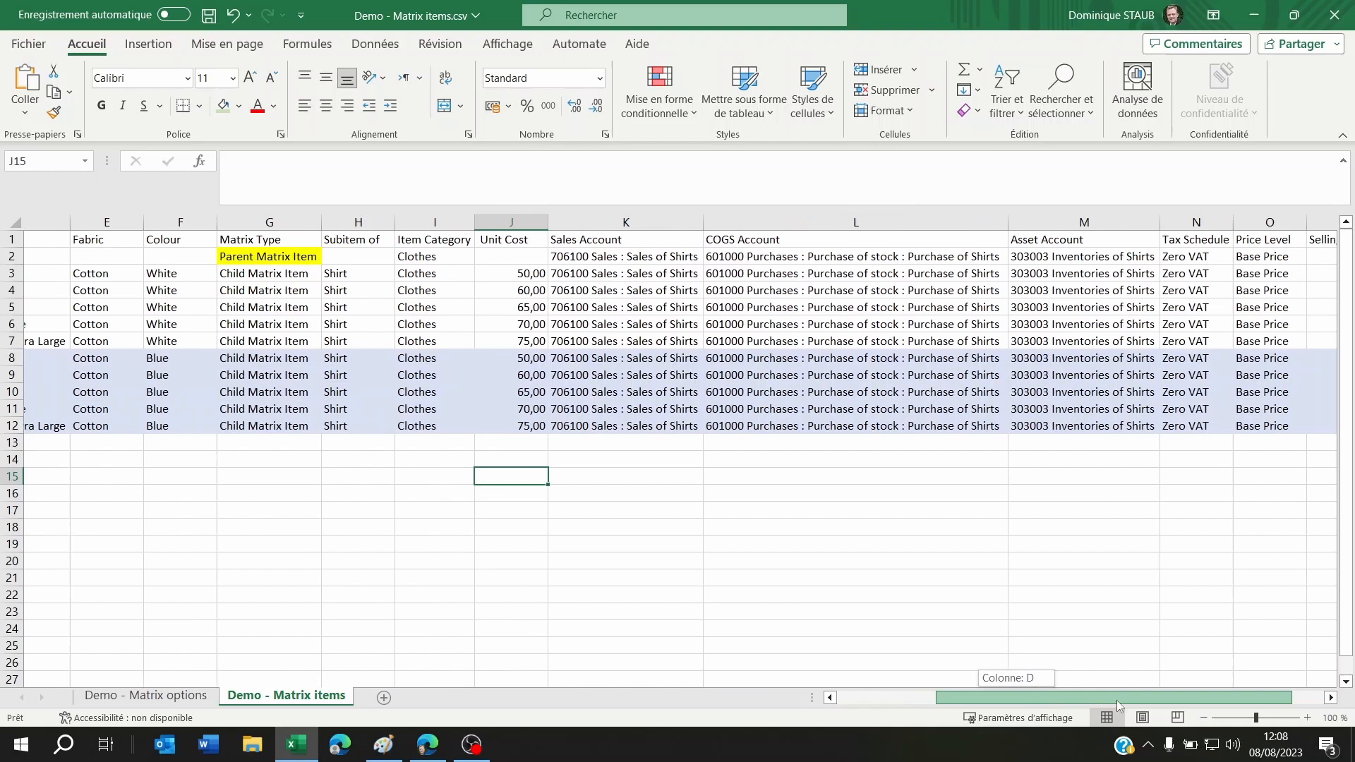
scroll("right", 3)
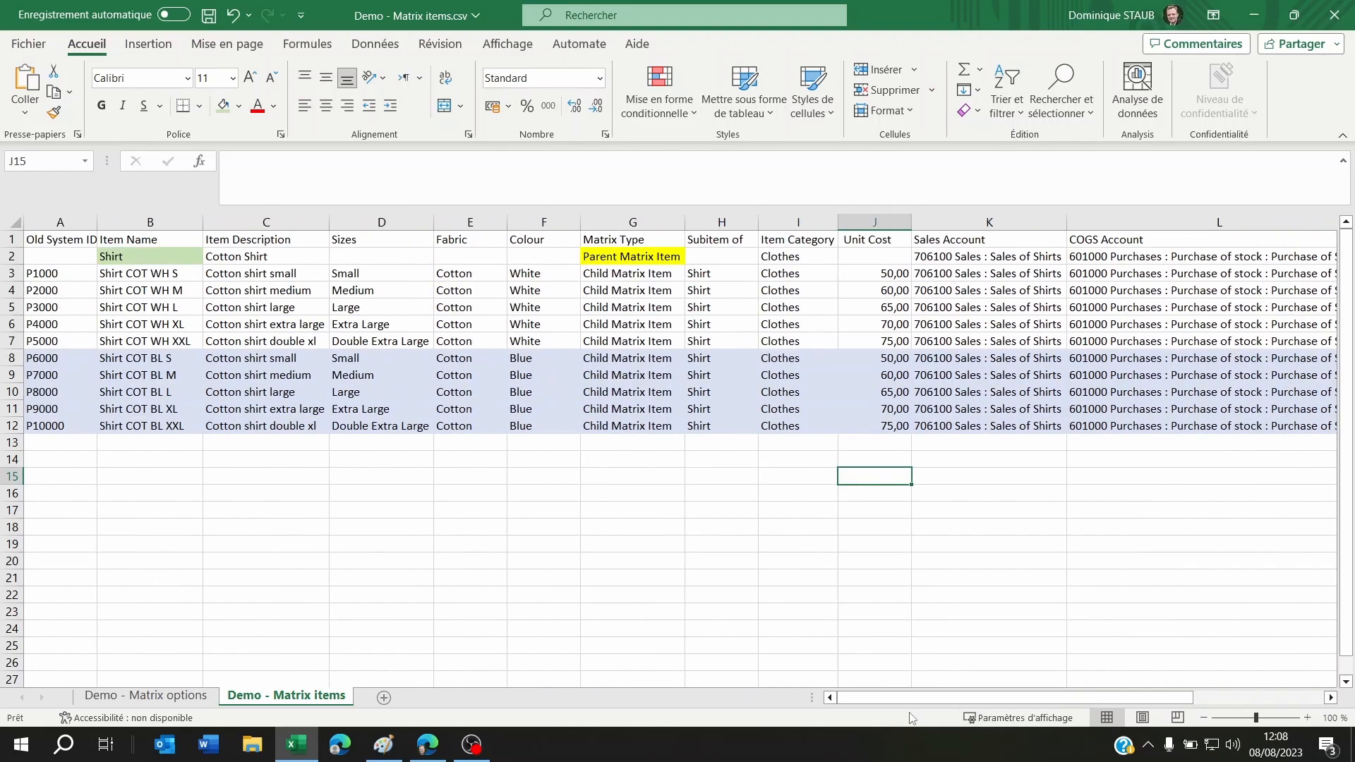
left_click(427, 750)
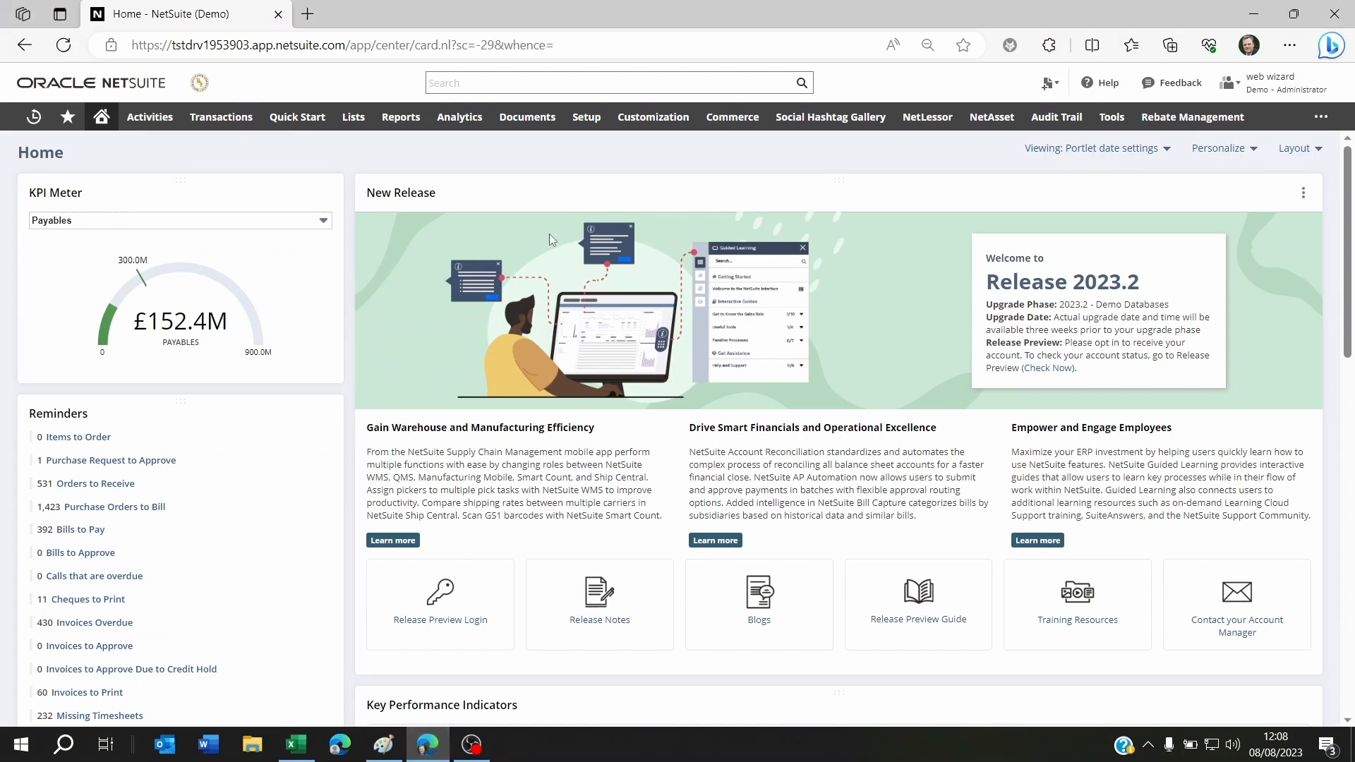
- Go to Setup's Saved CSV Imports and open the Matrix inventory item import
left_click(586, 117)
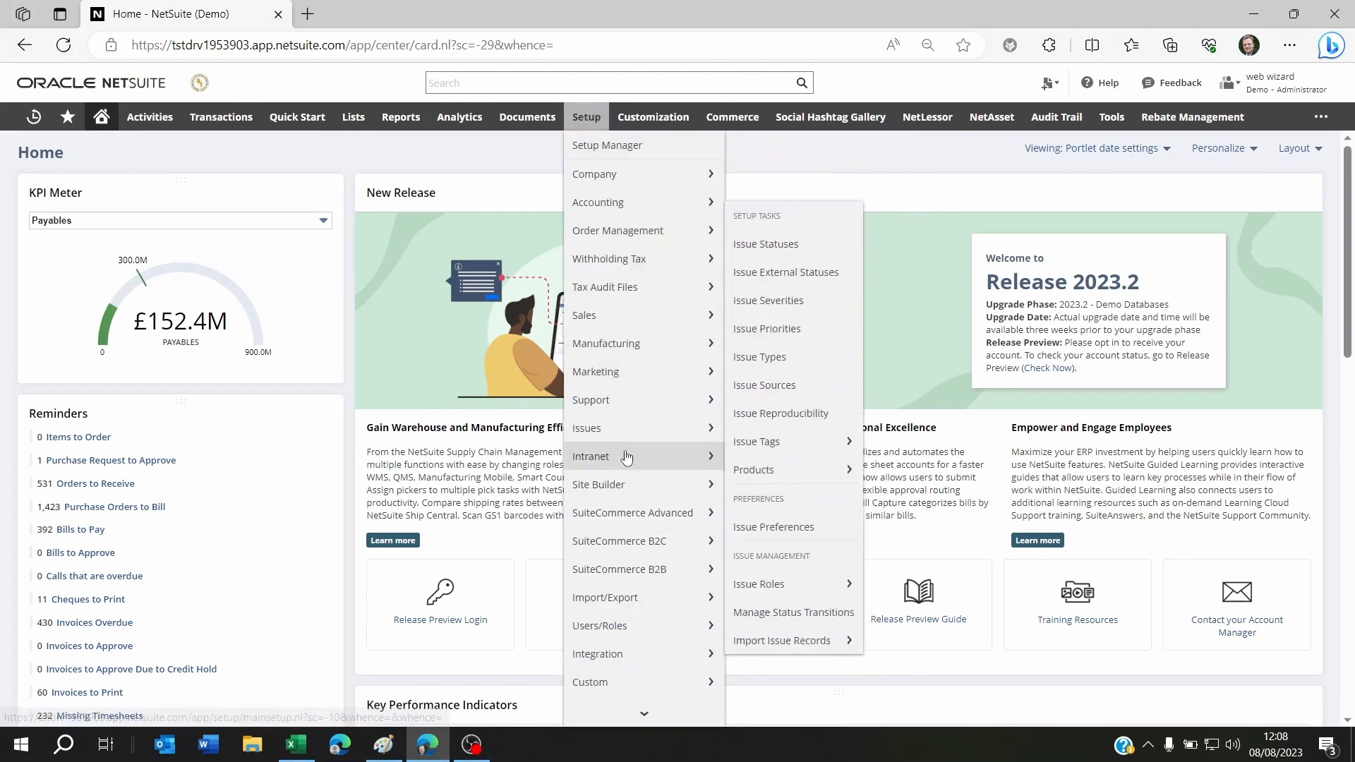
mouse_move(604, 597)
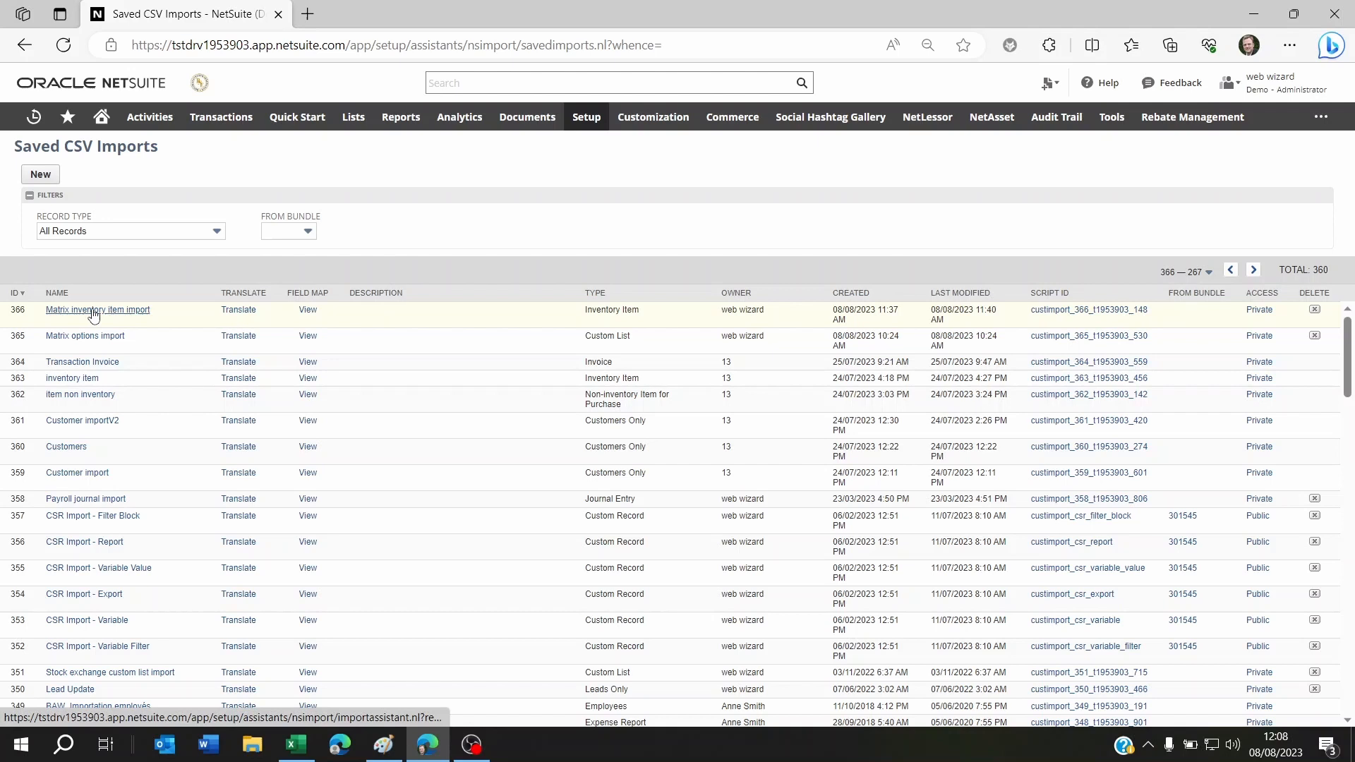
left_click(97, 309)
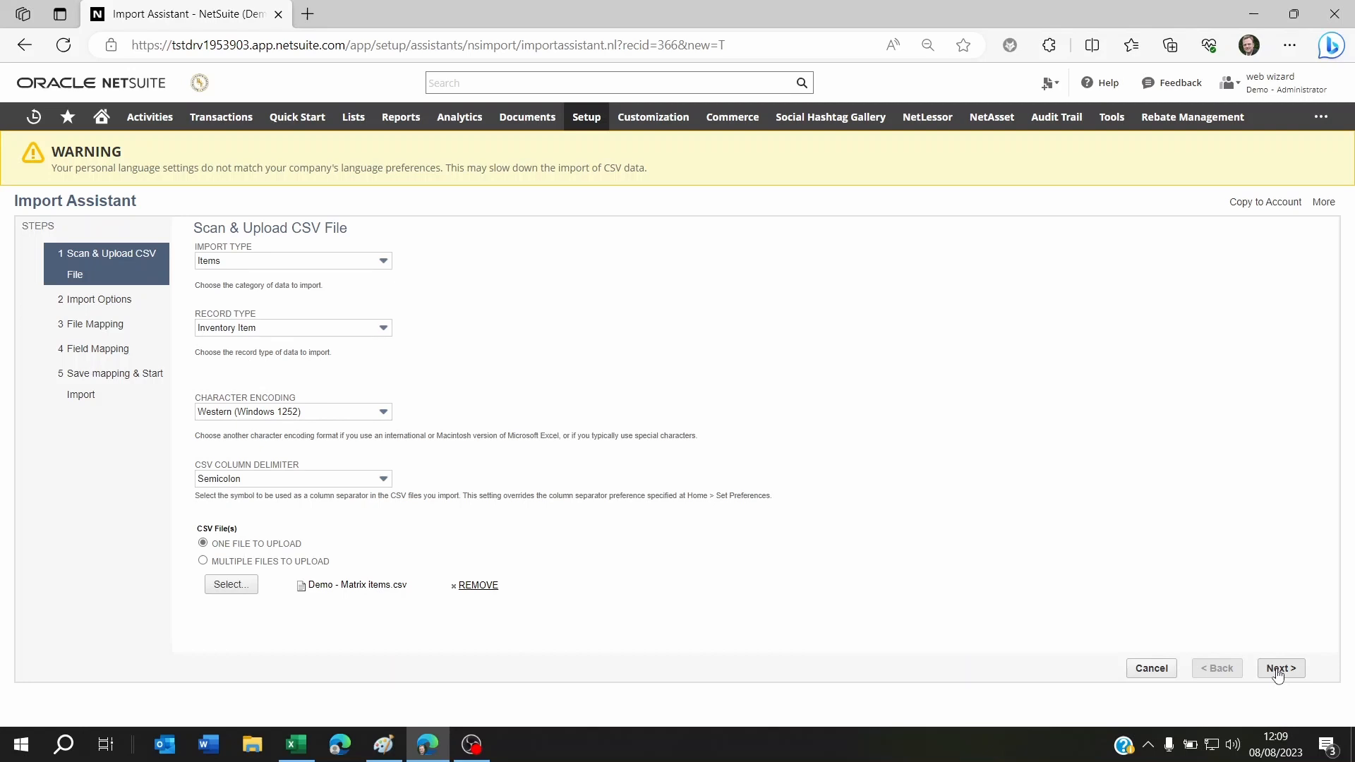
- Submit the upload step with Demo - Matrix items.csv attached
left_click(1279, 668)
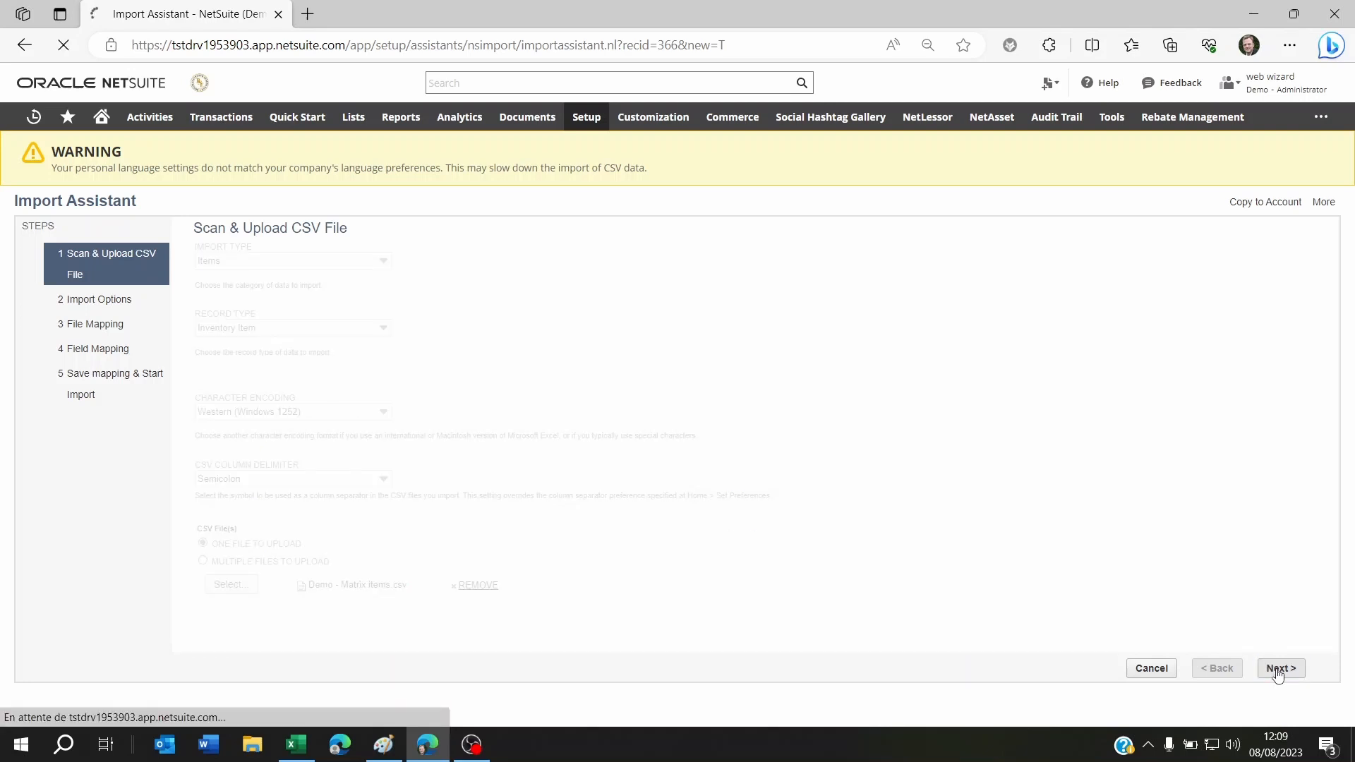
left_click(1279, 669)
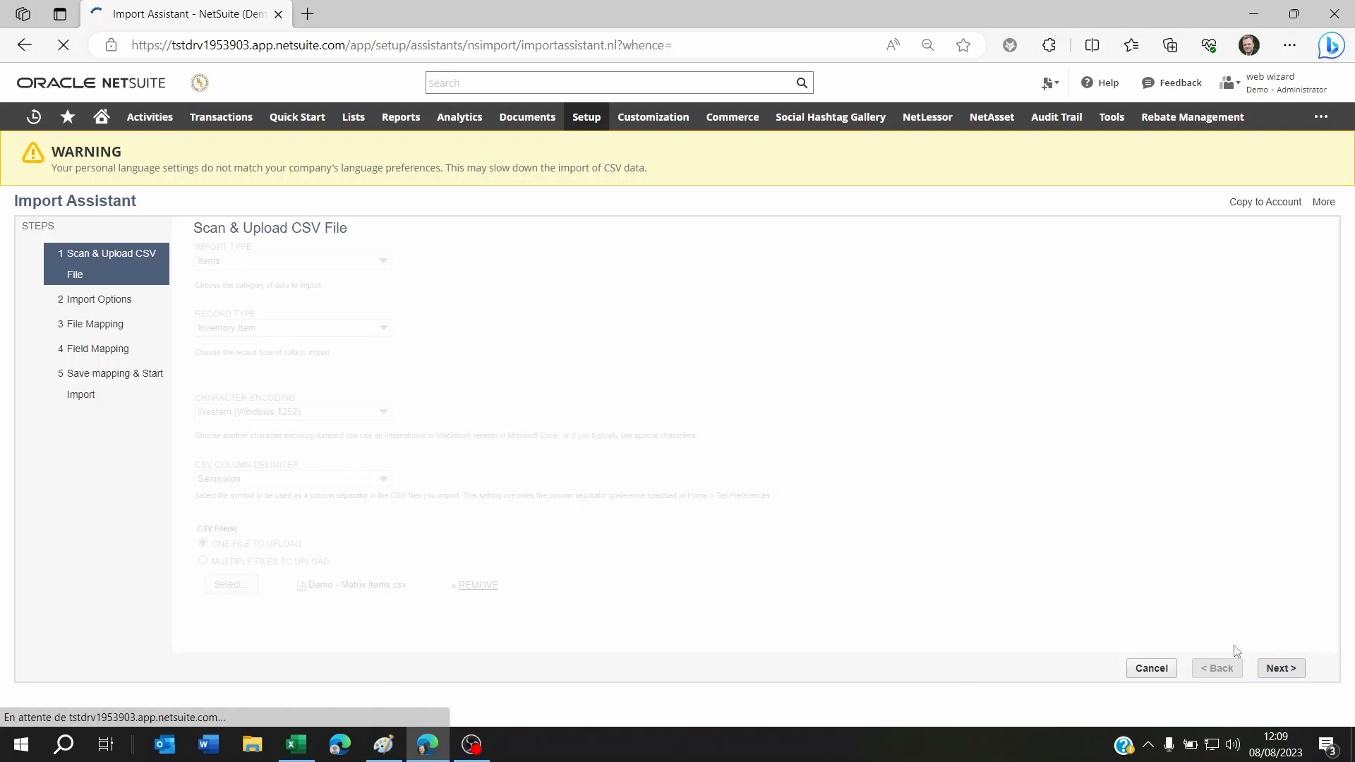
- Choose Comma as the CSV decimal delimiter, verifying Unit Cost decimals in Excel
left_click(1280, 669)
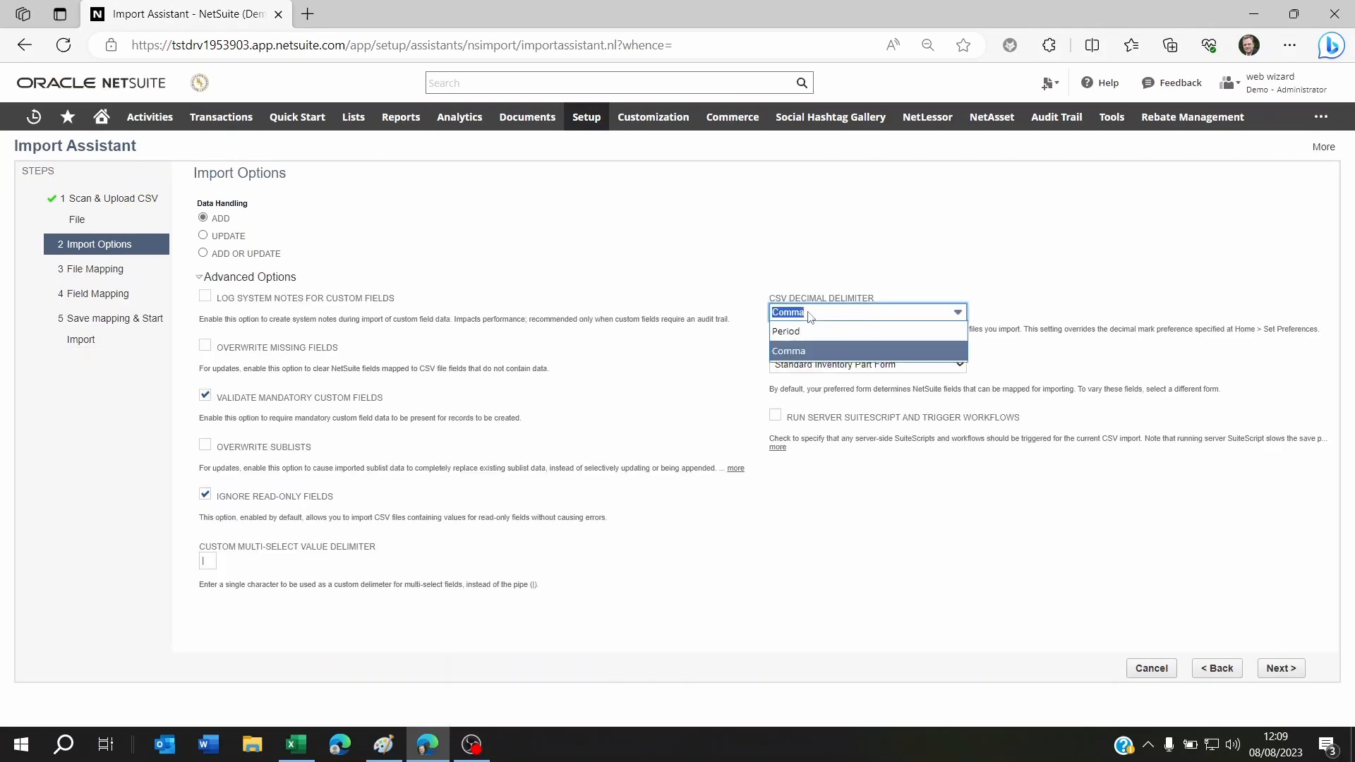
mouse_move(832, 362)
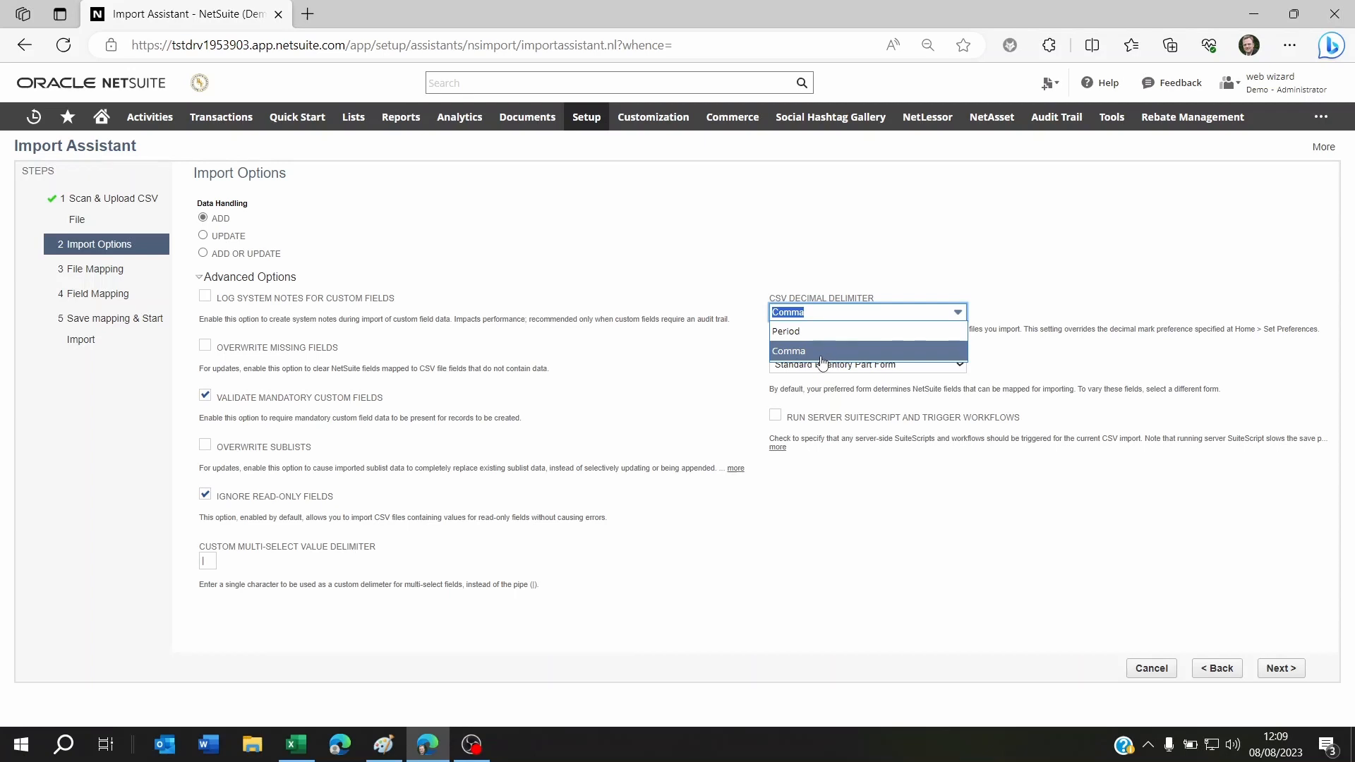
left_click(788, 350)
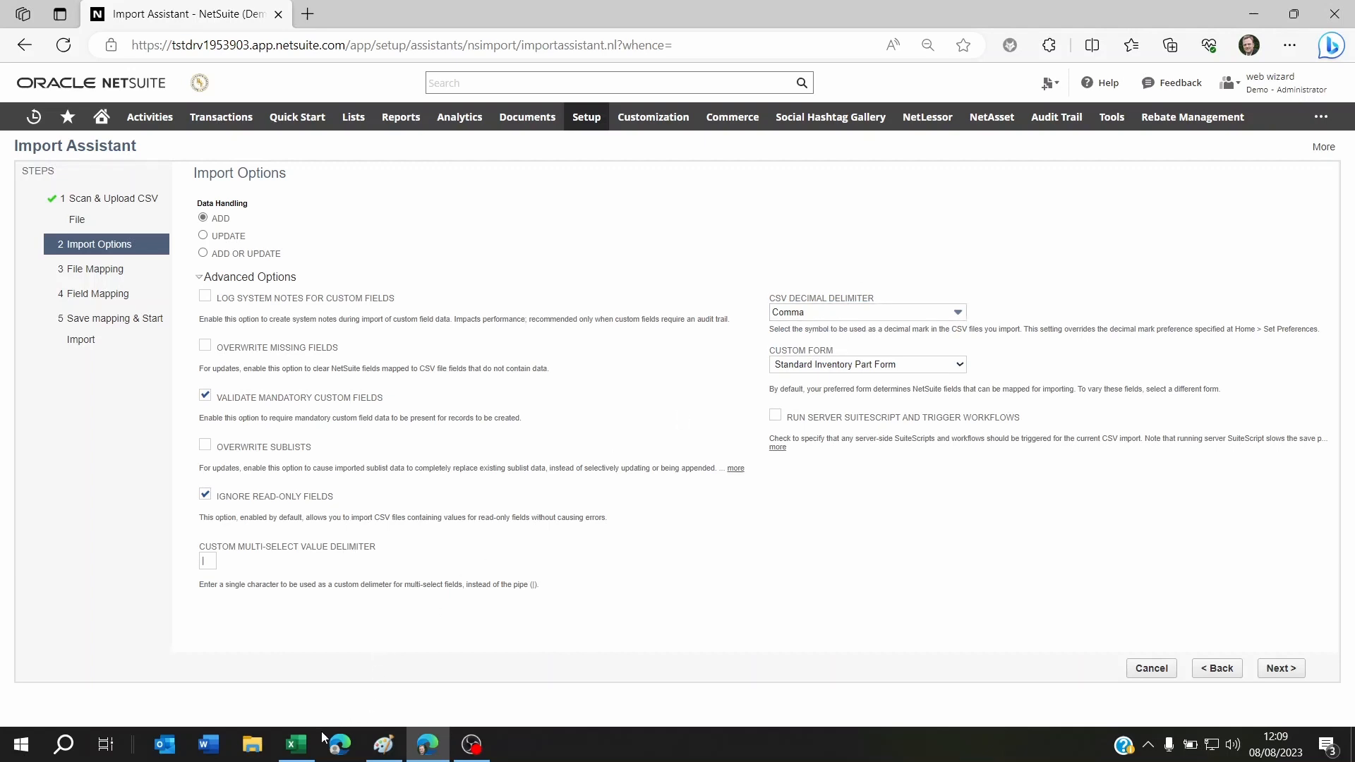
left_click(295, 743)
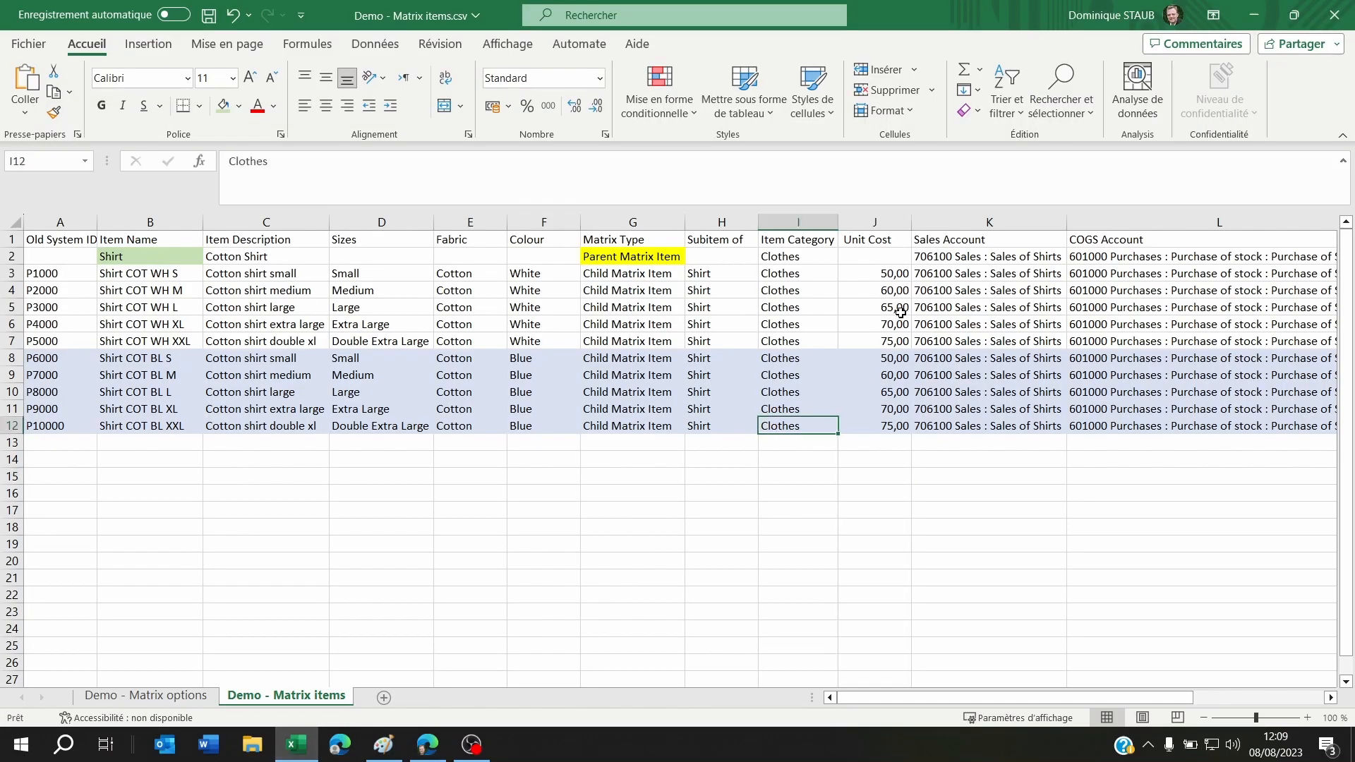
left_click(874, 273)
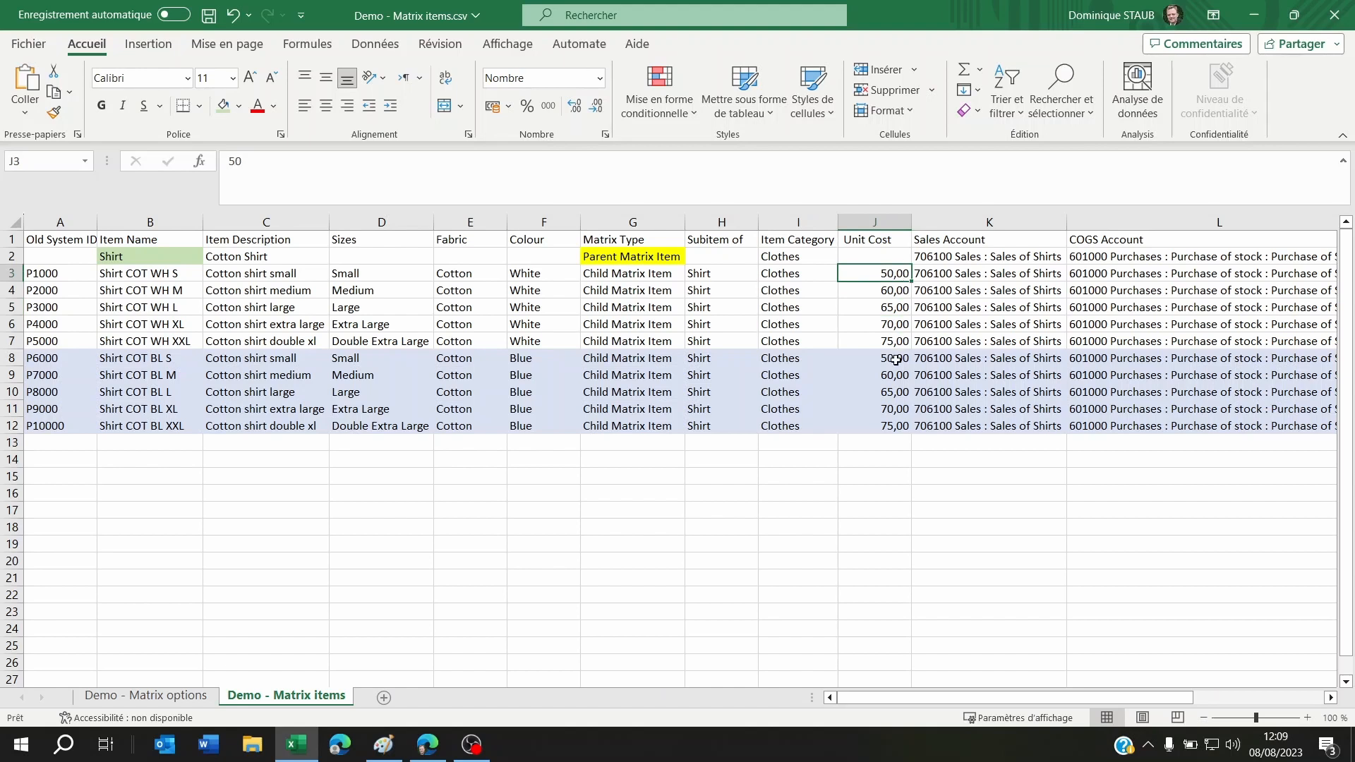
left_click(426, 744)
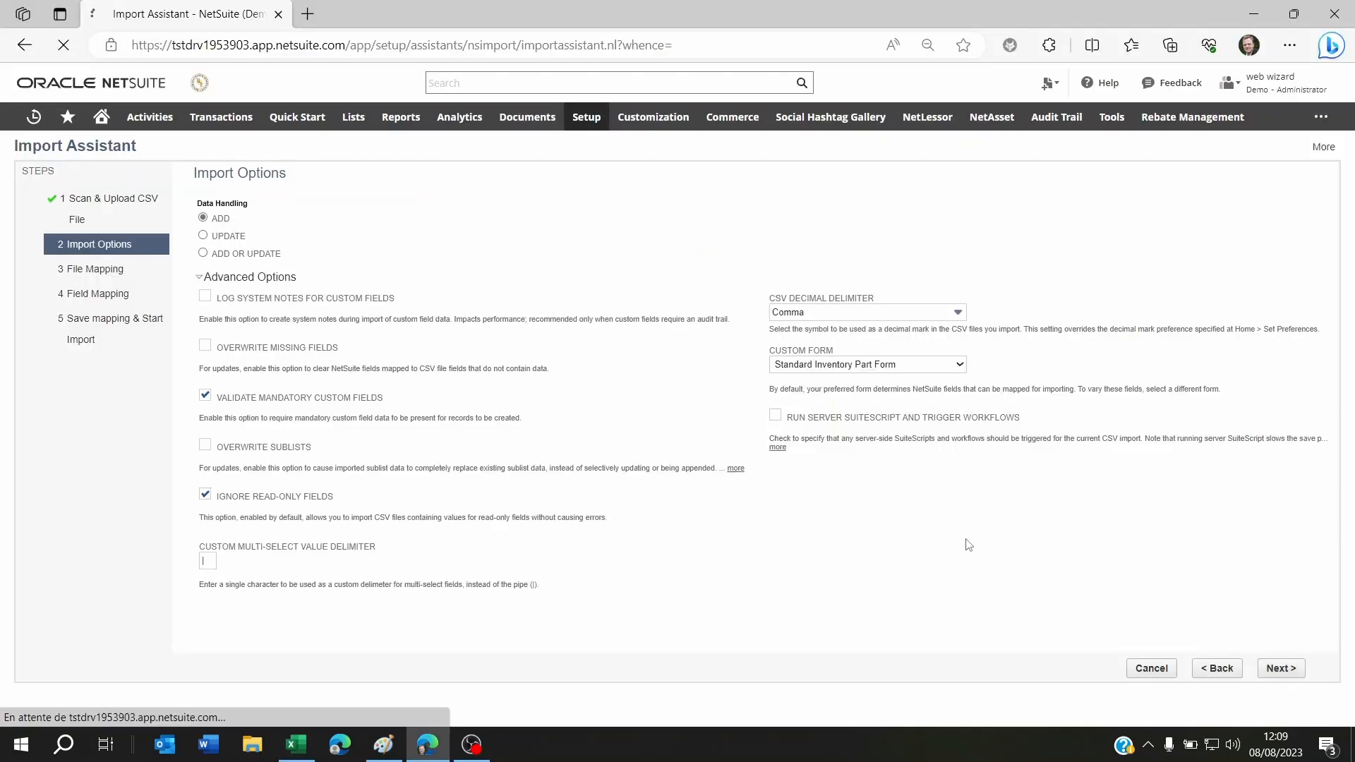
- Verify Matrix Option - Fabric, Sizes and Colour mappings, then confirm resubmitting to the save step
left_click(1280, 668)
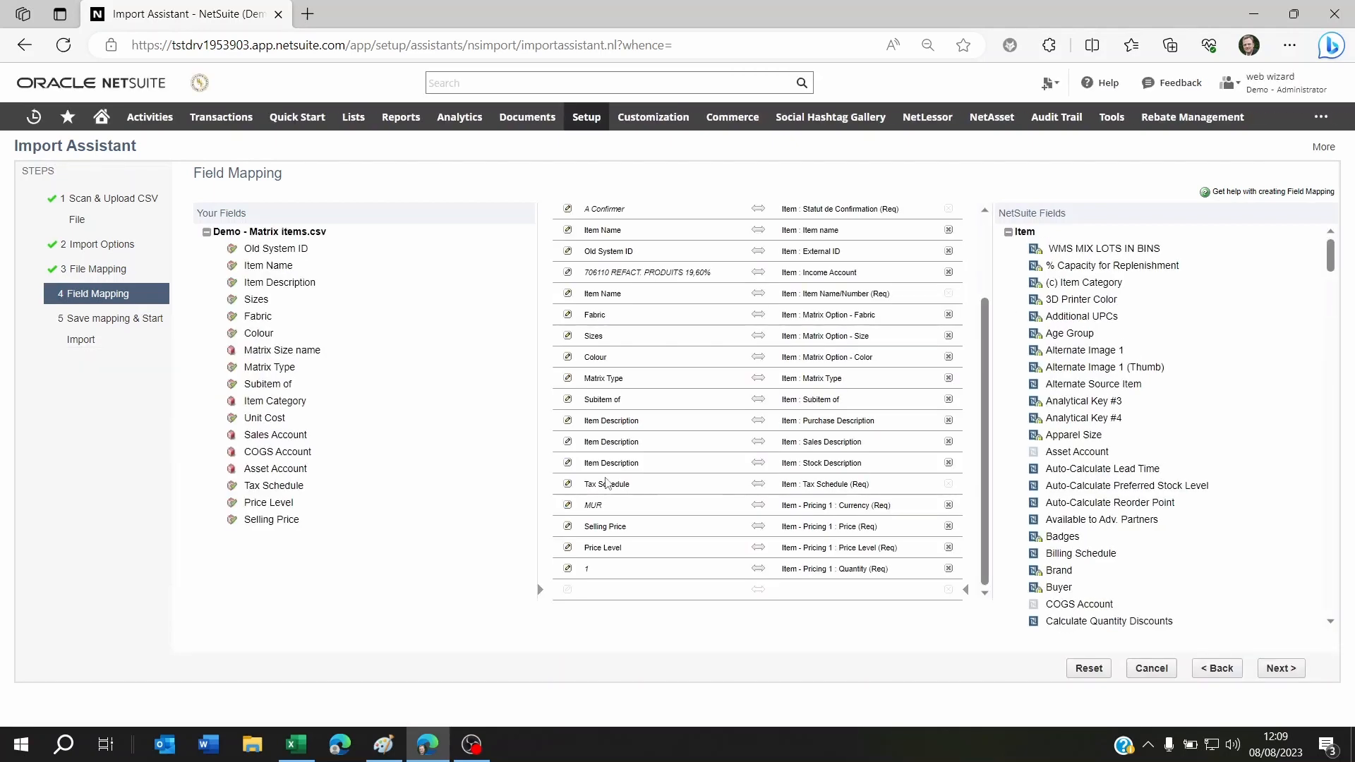
mouse_move(612, 480)
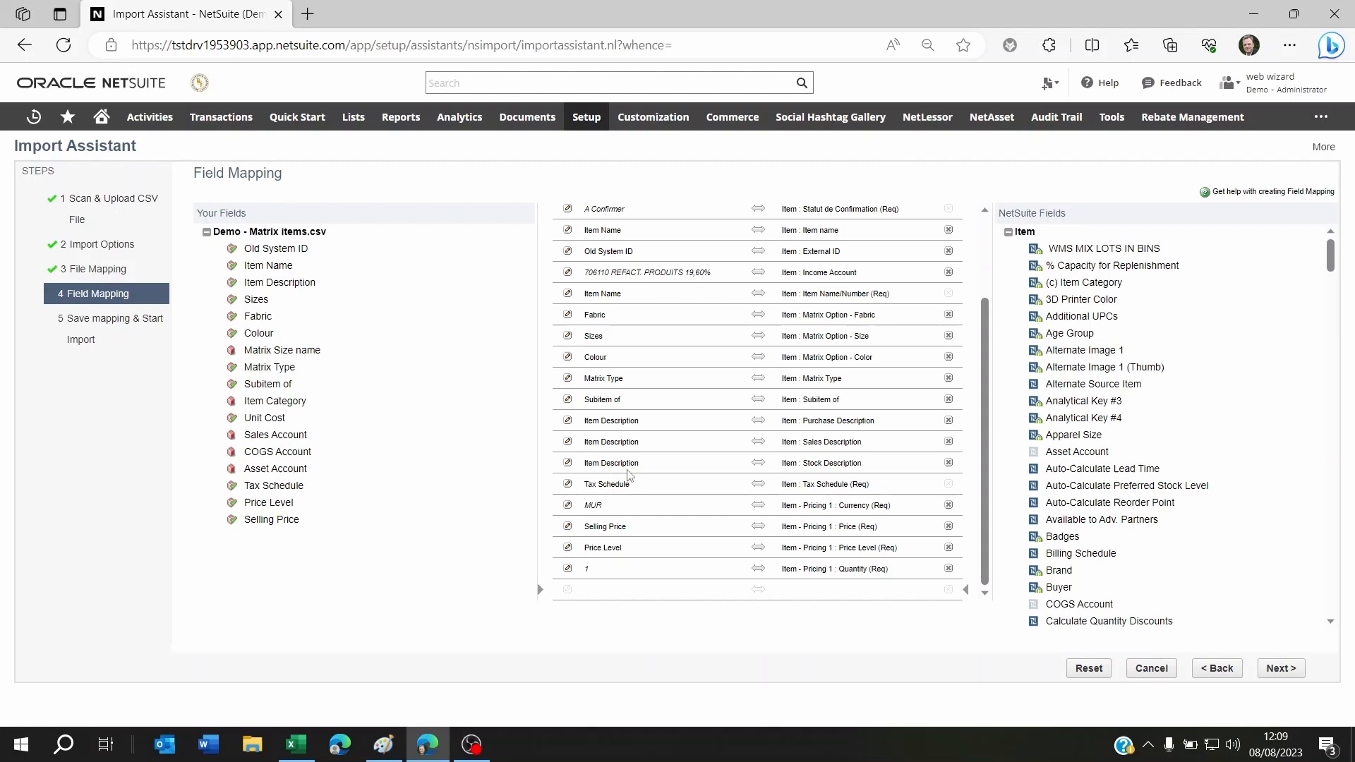
scroll("down", 3)
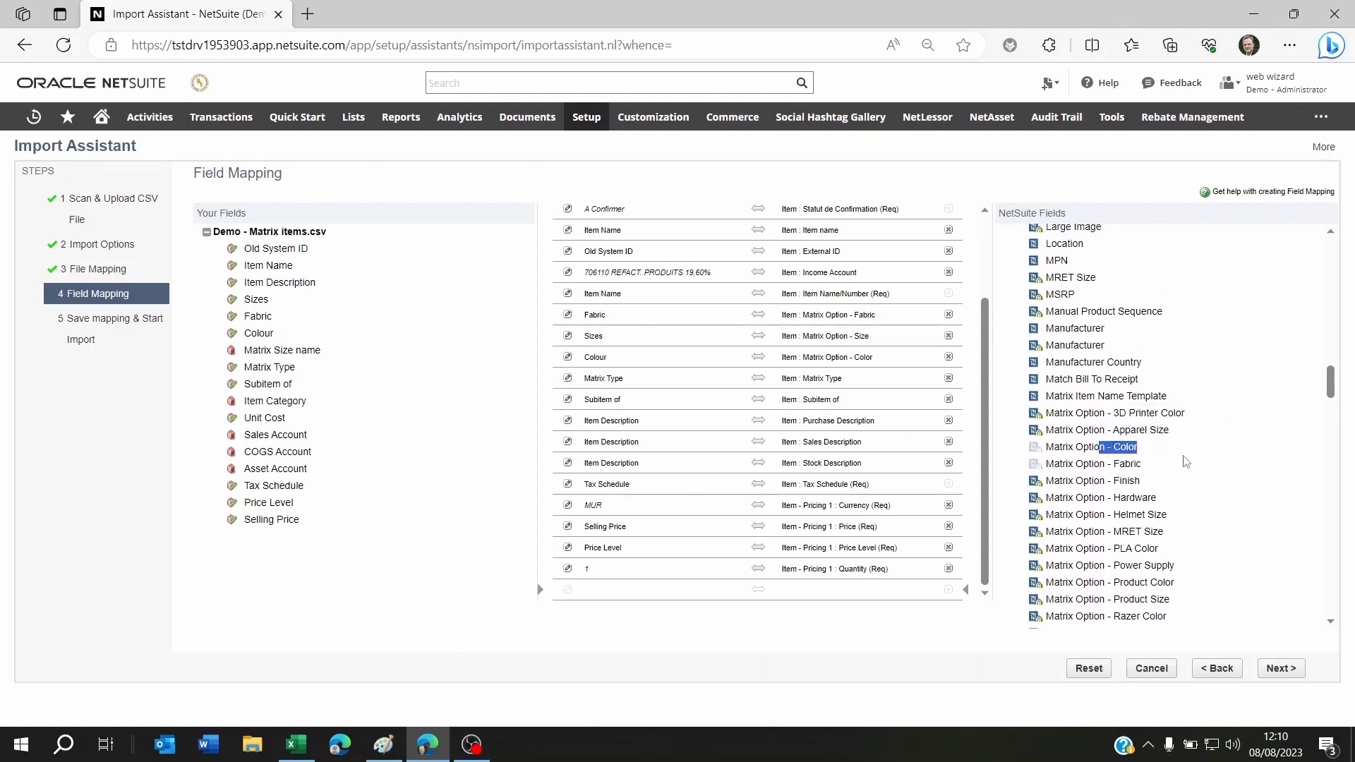
left_click(1095, 464)
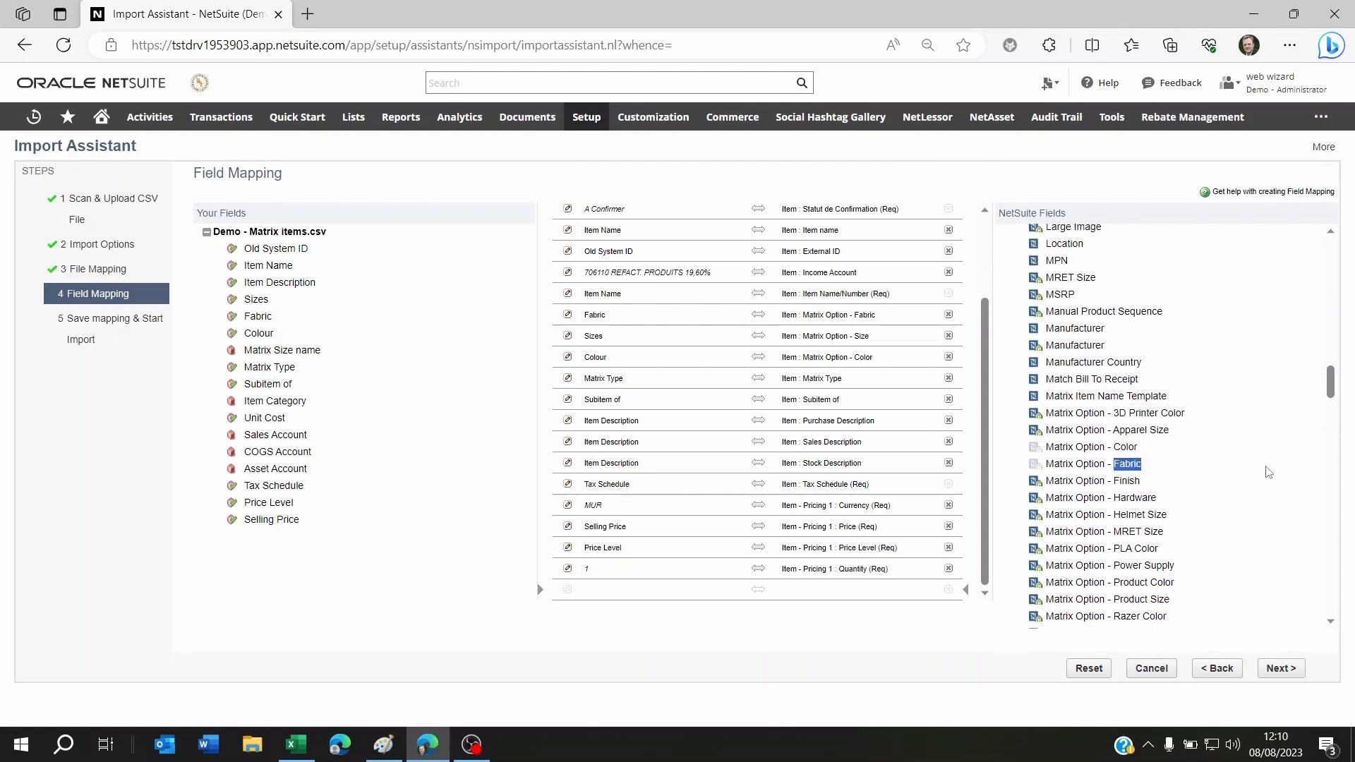
scroll("down", 3)
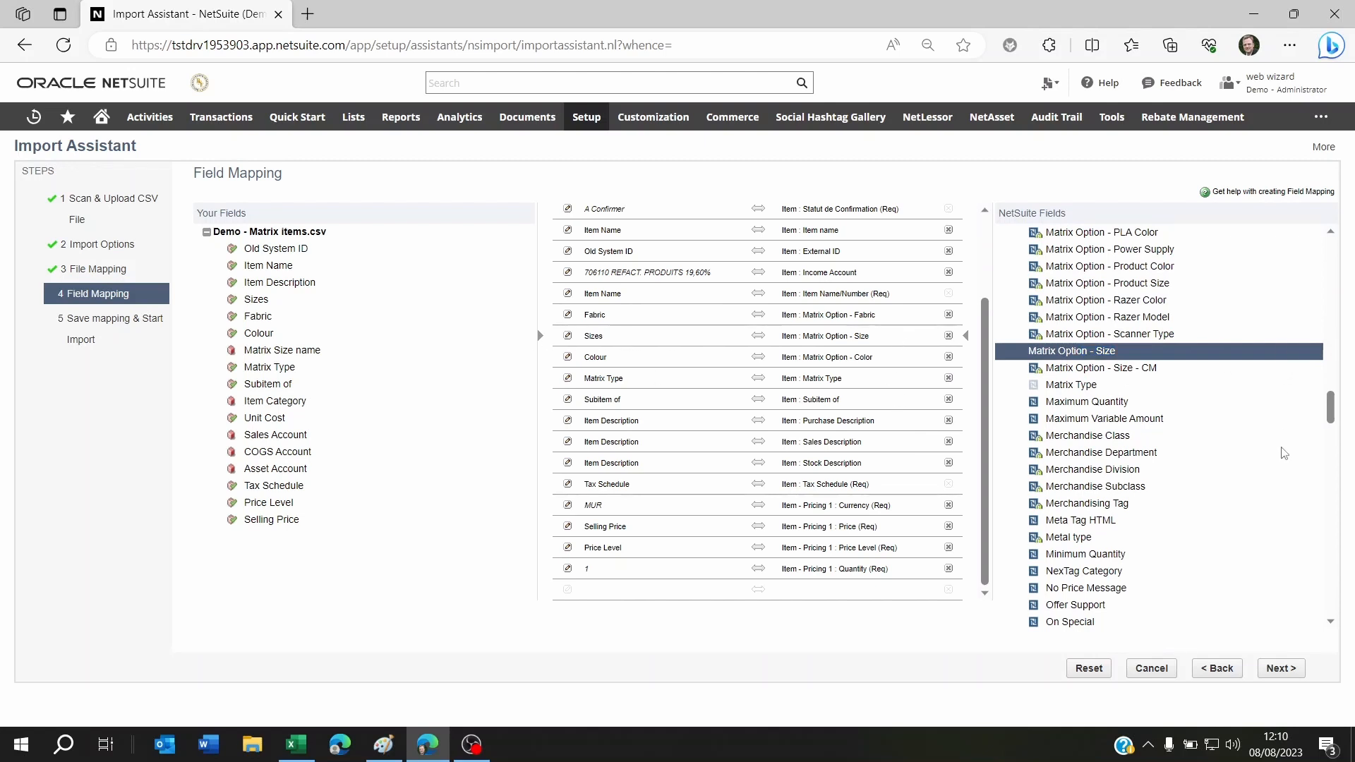
mouse_move(1104, 361)
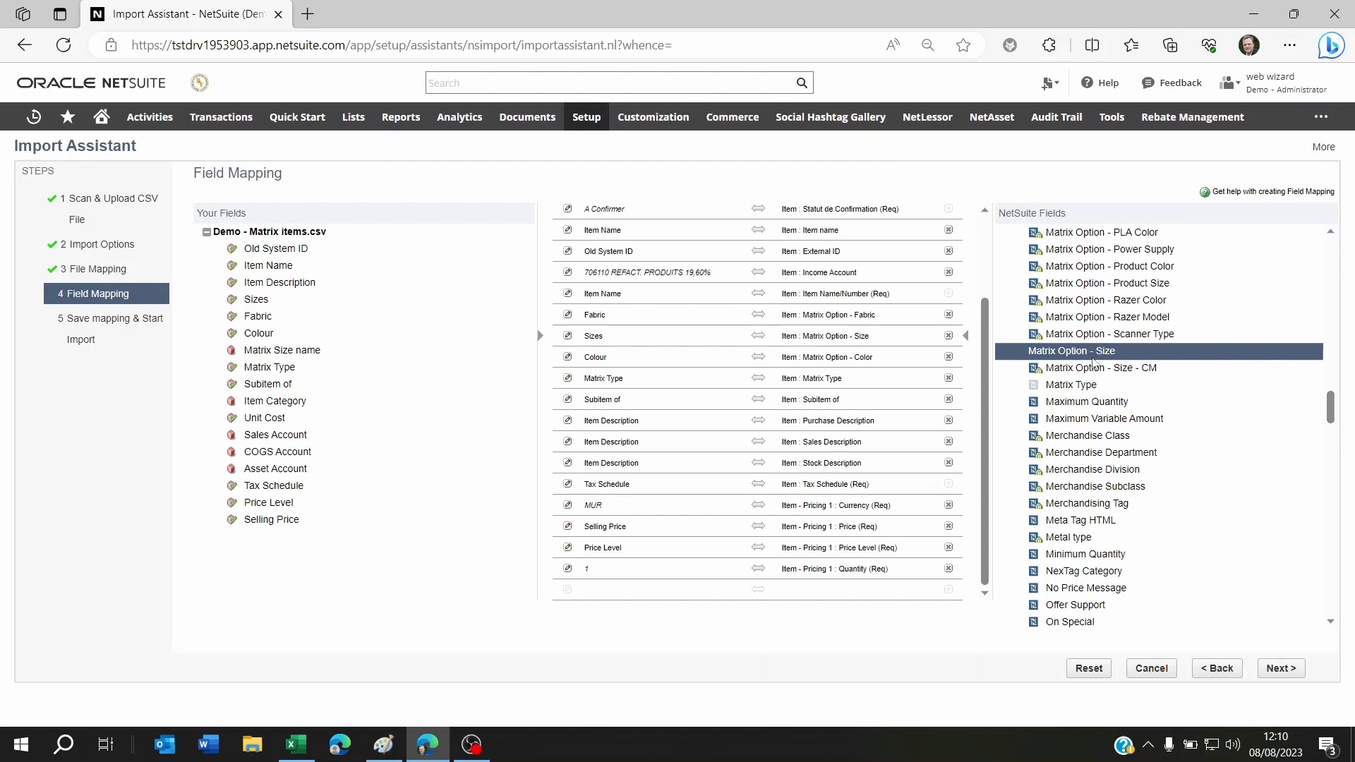
mouse_move(616, 412)
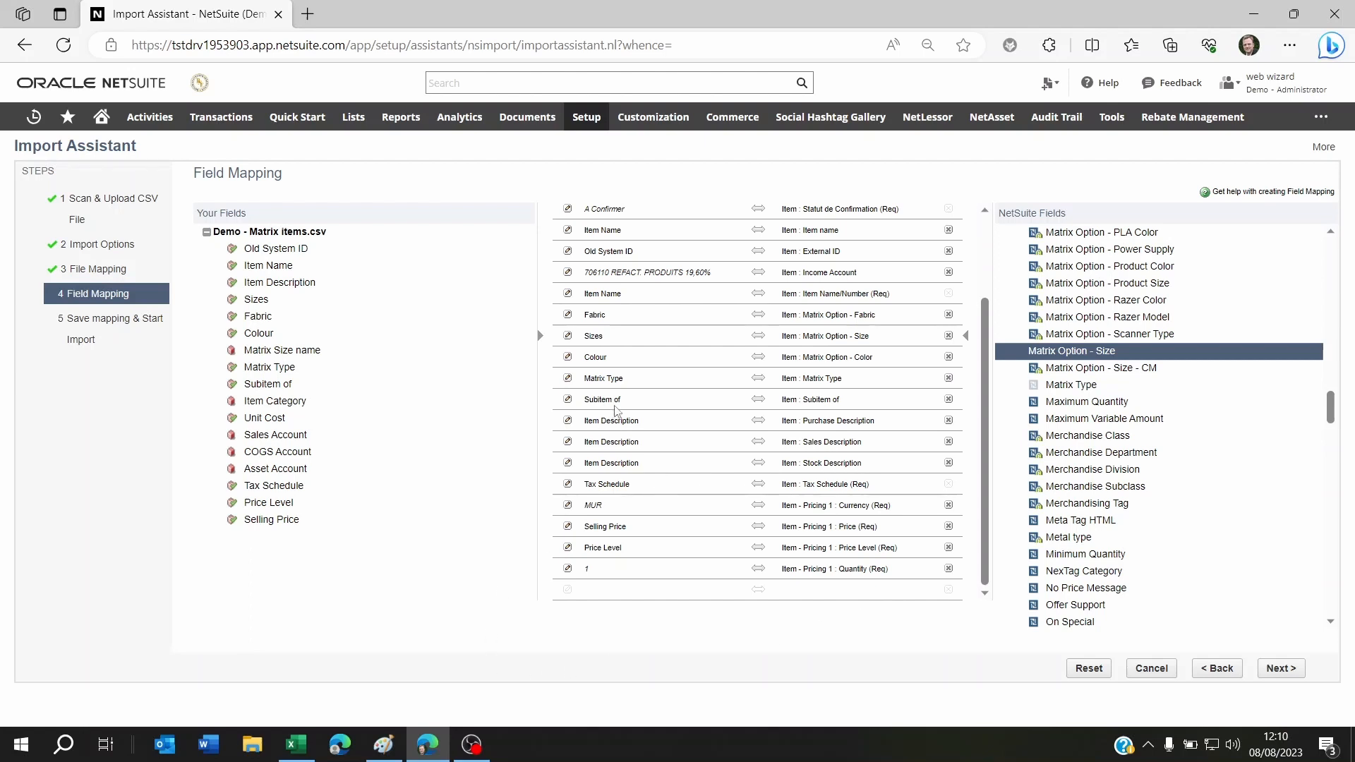
mouse_move(637, 462)
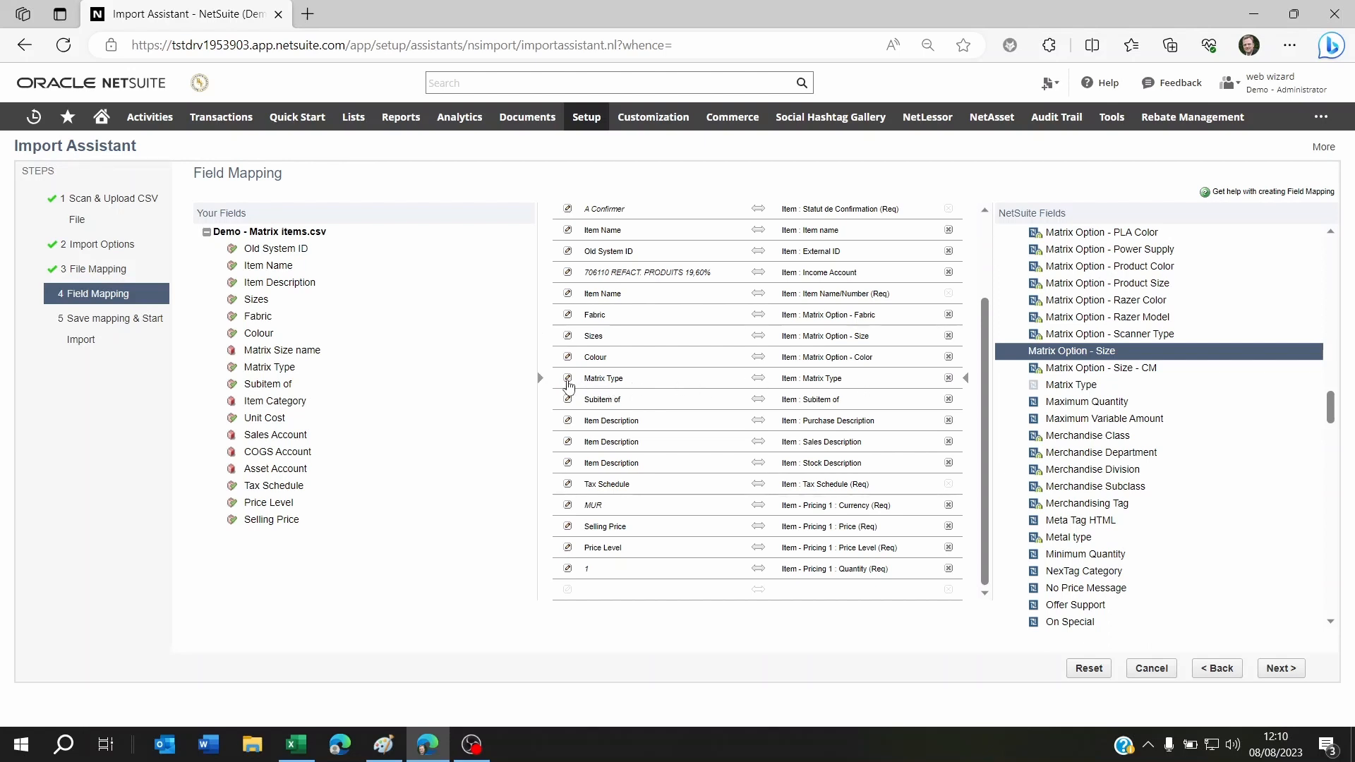
mouse_move(577, 407)
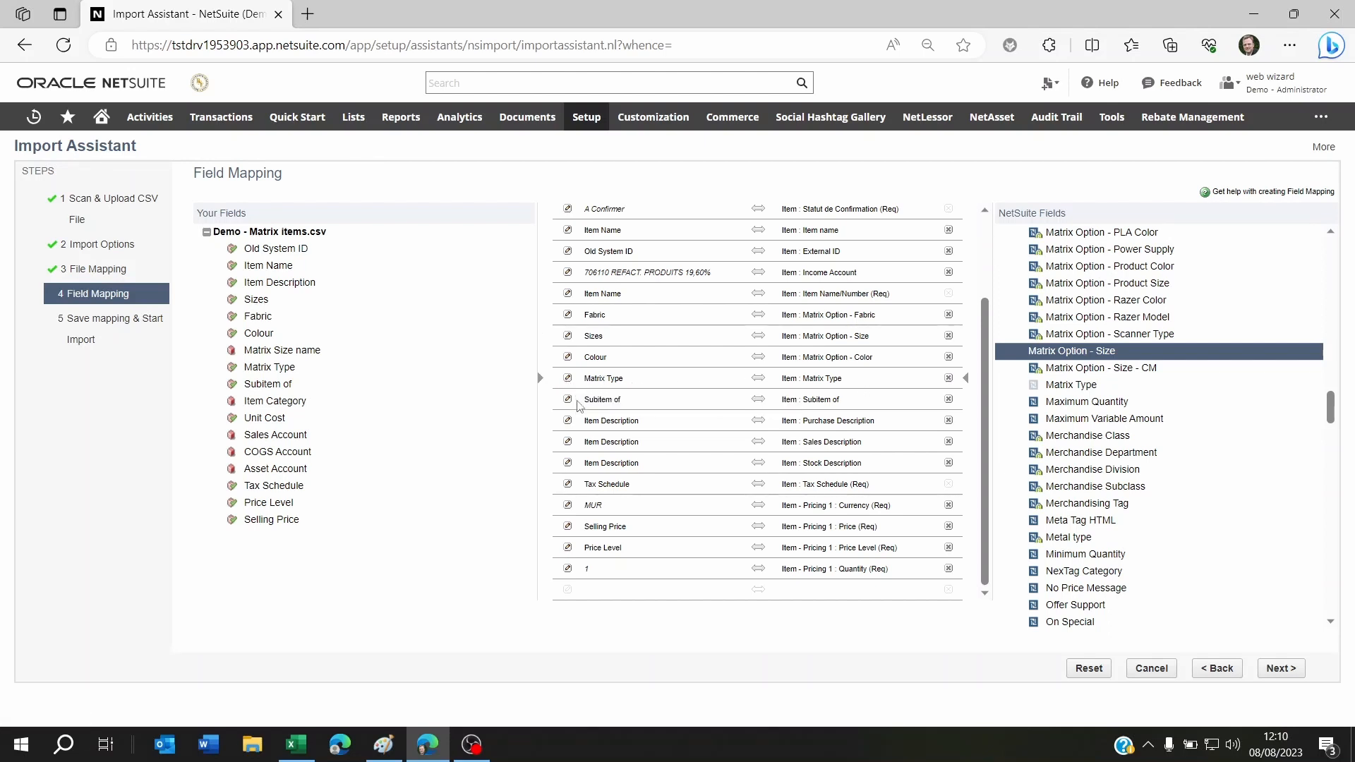
mouse_move(602, 398)
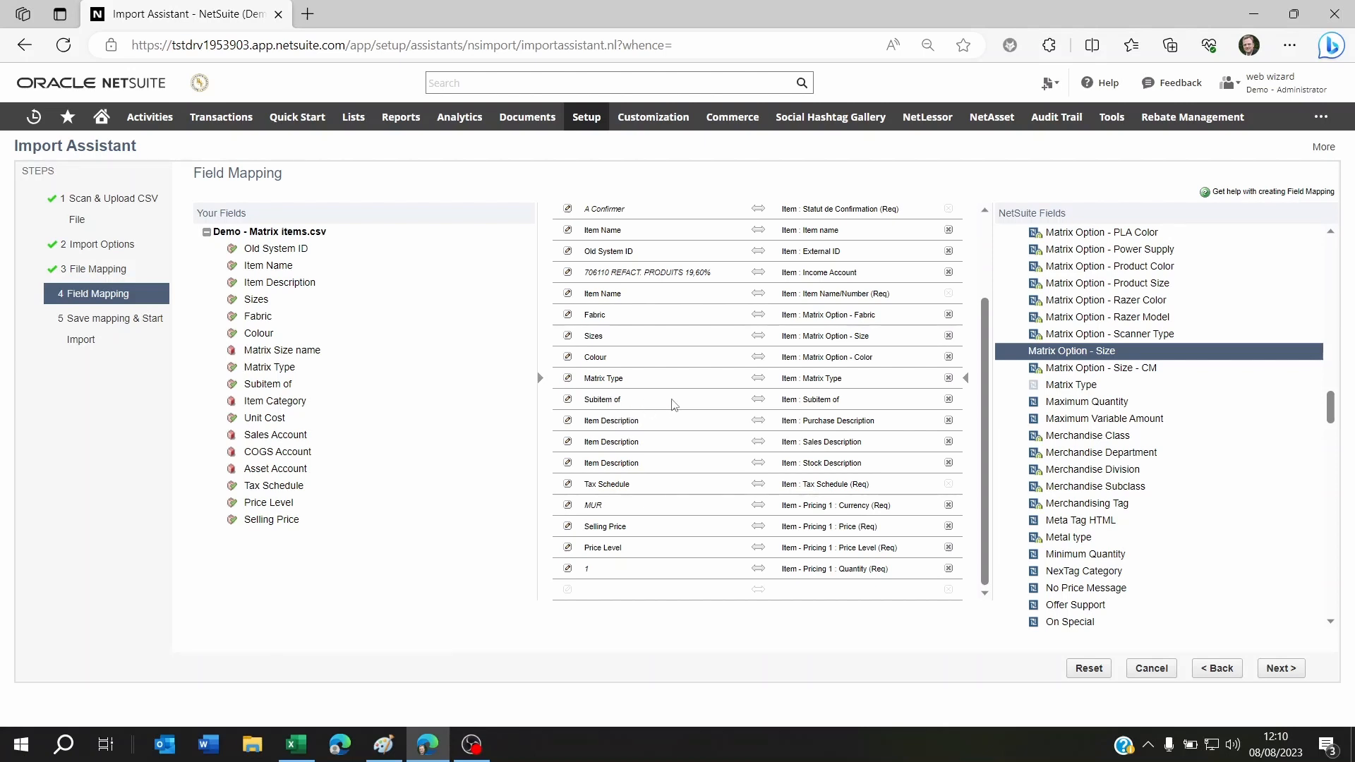
left_click(1279, 667)
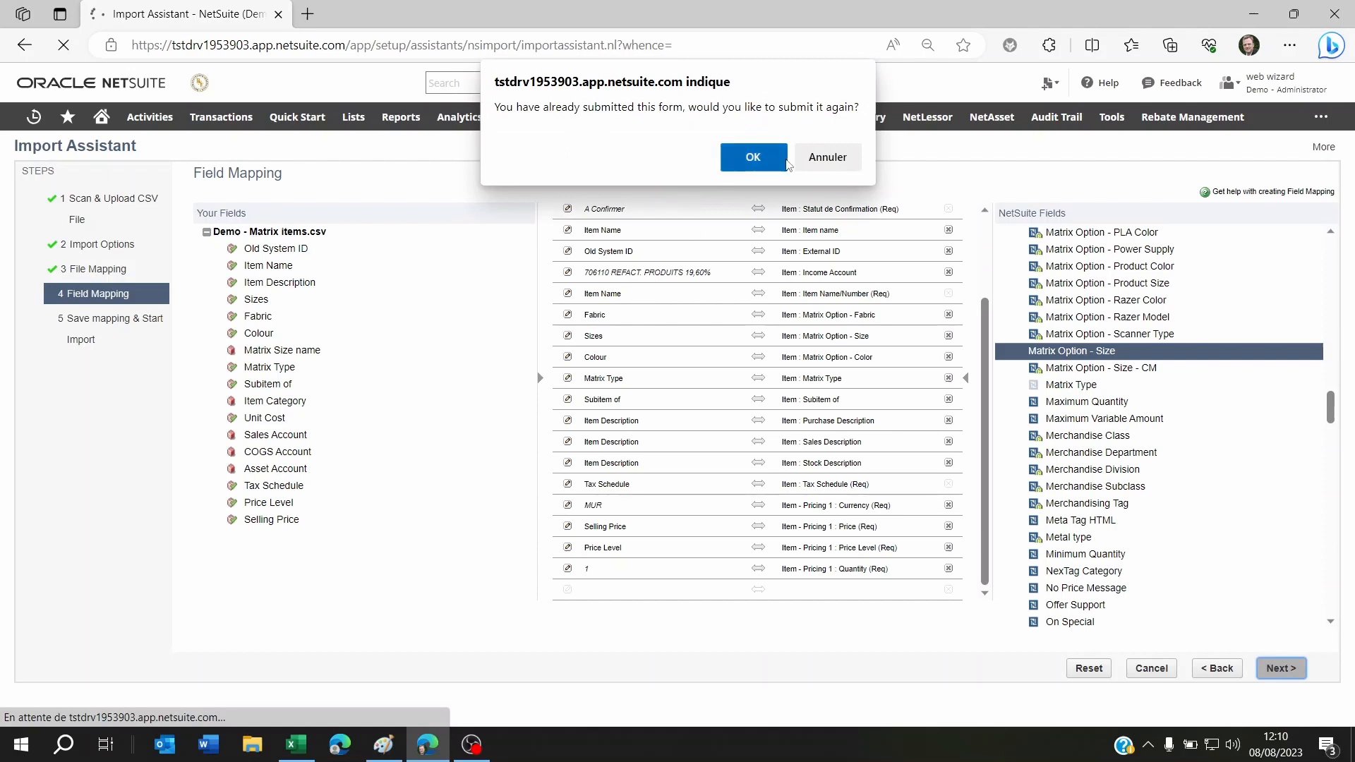
left_click(751, 156)
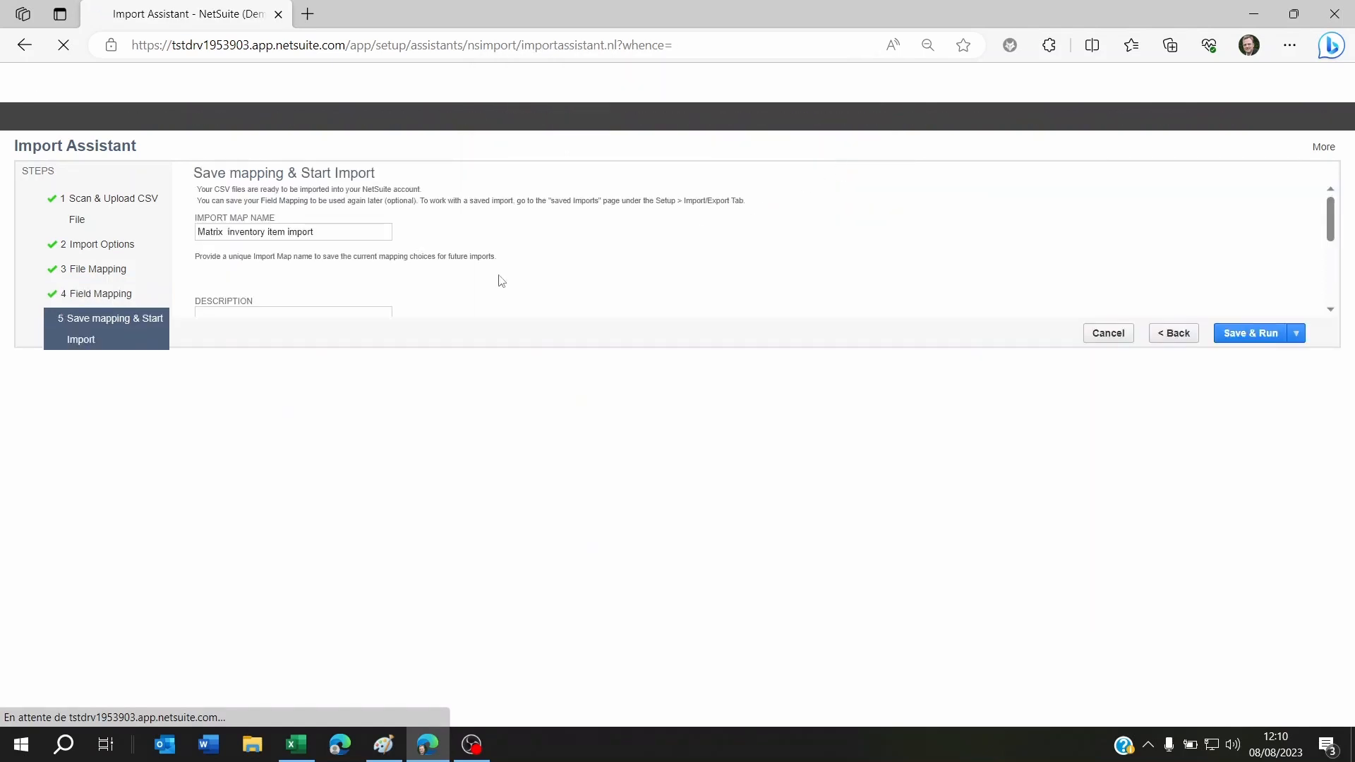